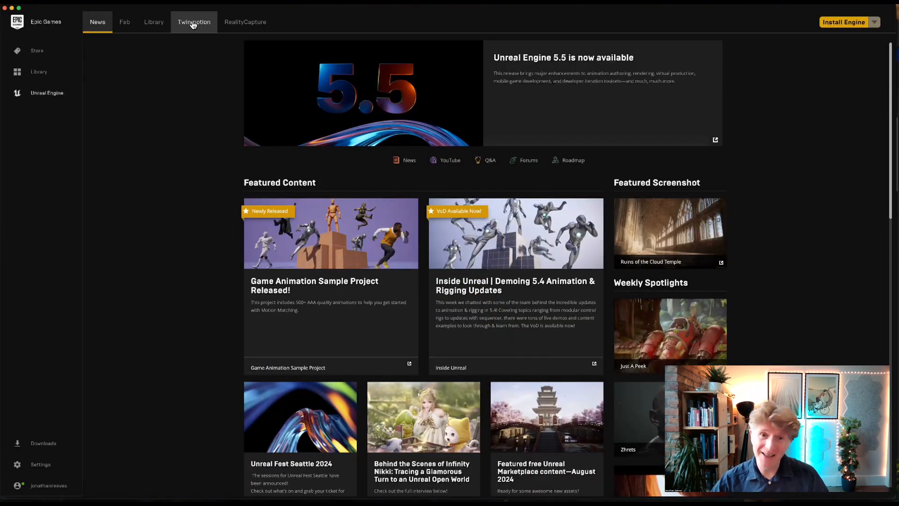
Open the Twinmotion page in Epic Games Launcher and choose Twinmotion 2025.1 Preview to launch
{"action": "left_click", "coordinate": [194, 22]}
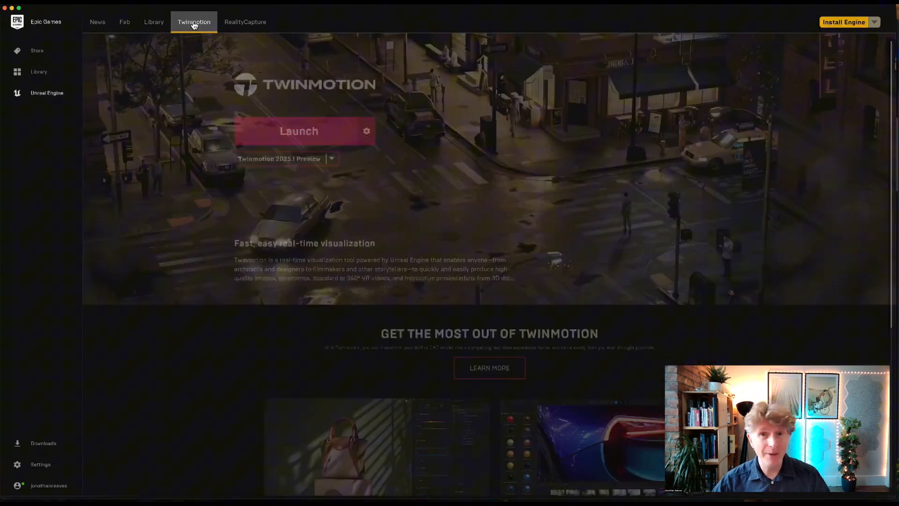
{"action": "left_click", "coordinate": [331, 159]}
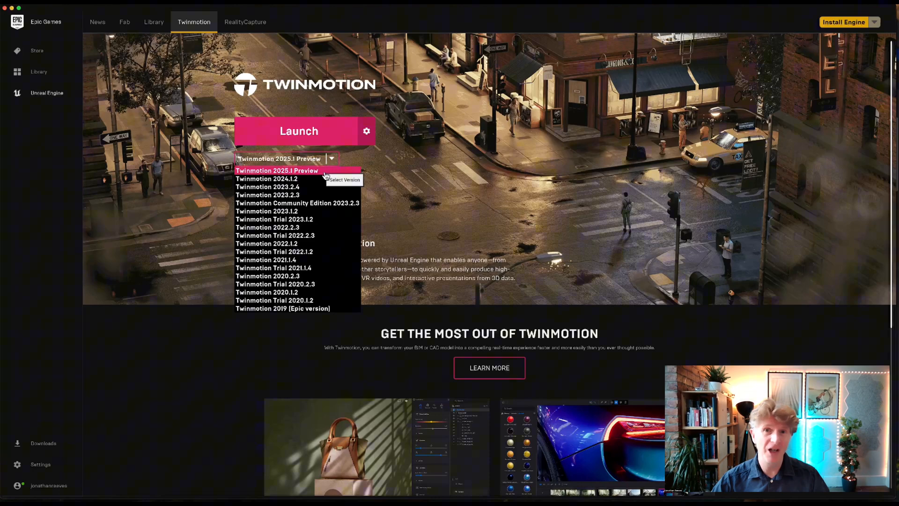
{"action": "left_click", "coordinate": [277, 170]}
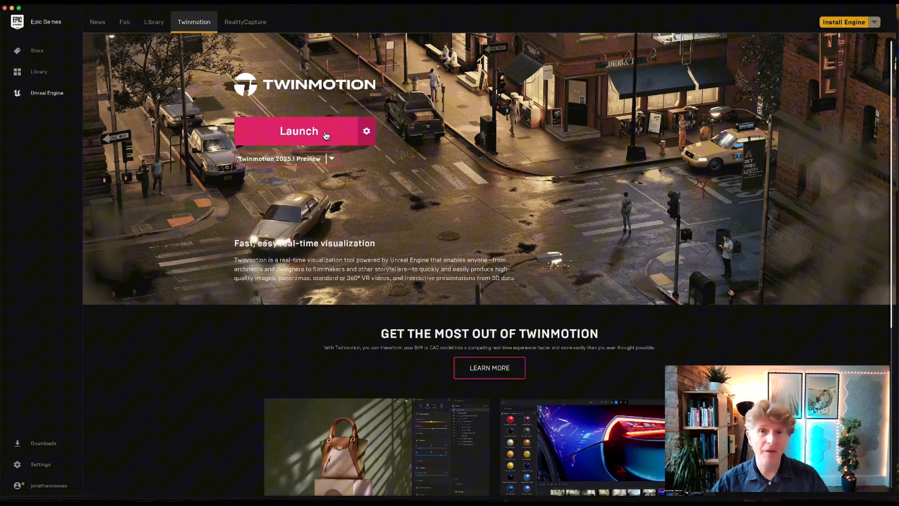
{"action": "mouse_move", "coordinate": [479, 382]}
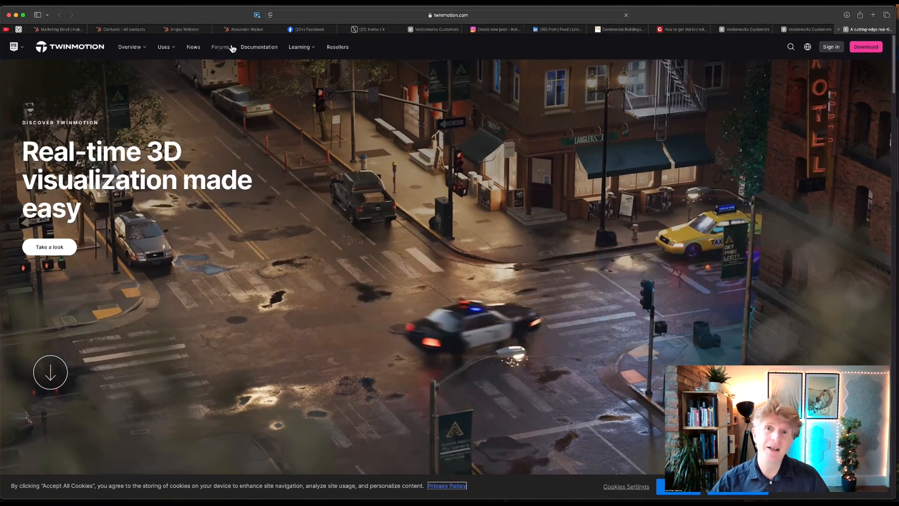
{"action": "mouse_move", "coordinate": [193, 51]}
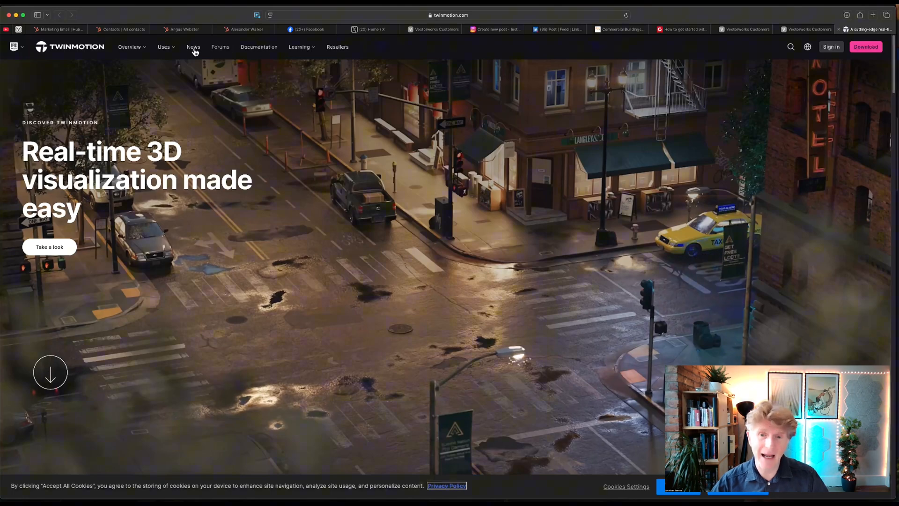
Read the 'Twinmotion 2024.1 is here!' news article, then go to the Documentation
{"action": "left_click", "coordinate": [193, 47]}
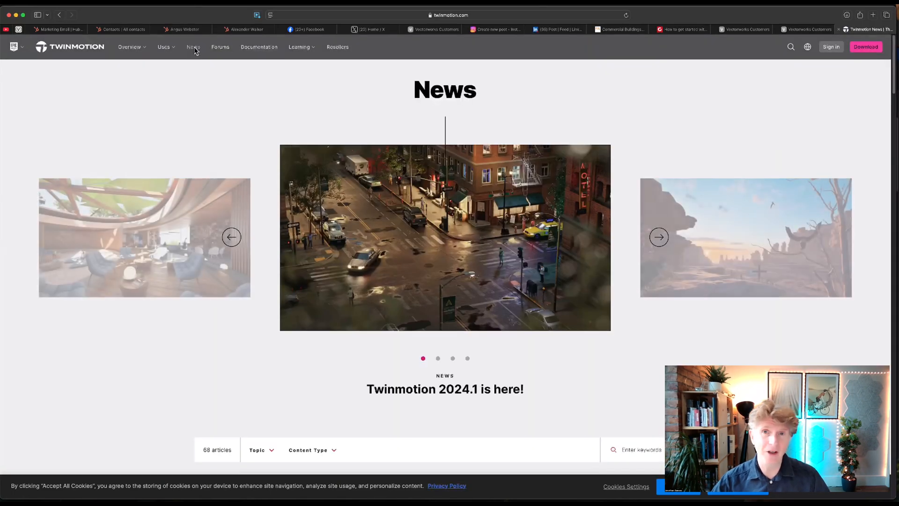
{"action": "scroll", "scroll_direction": "down", "scroll_amount": 3}
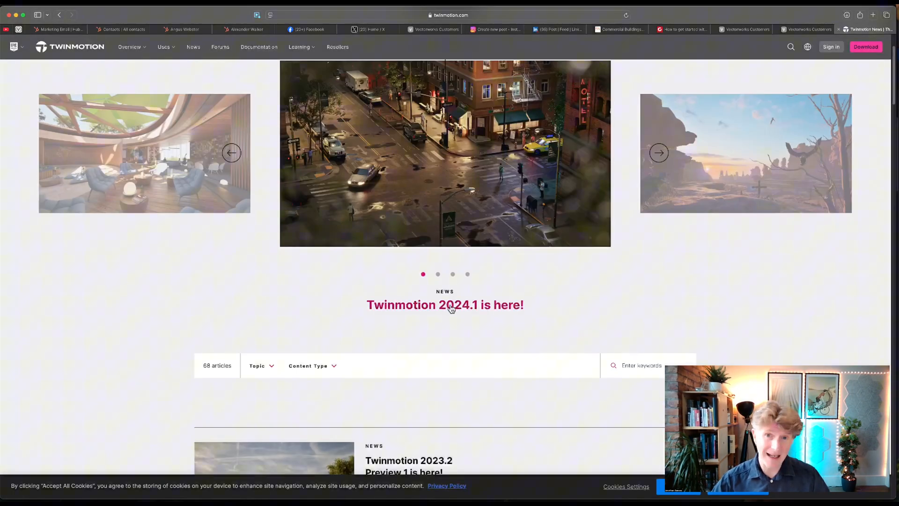
{"action": "left_click", "coordinate": [444, 305]}
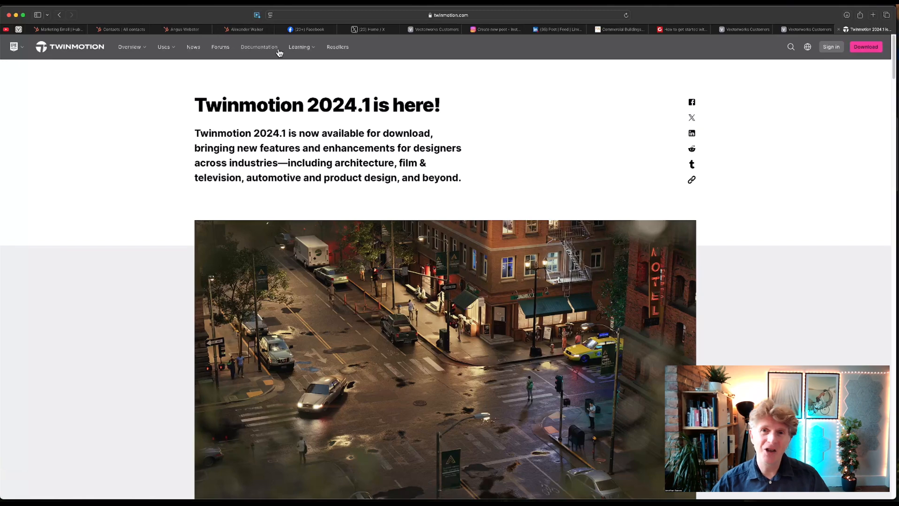
{"action": "left_click", "coordinate": [259, 47]}
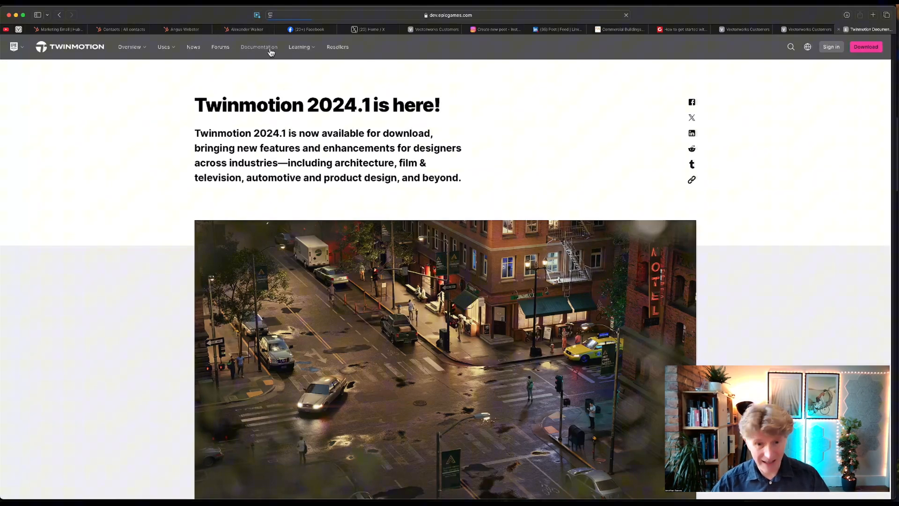
Read the Twinmotion 2025.1 Preview release notes down to the Exponential Height Fog section
{"action": "left_click", "coordinate": [258, 47]}
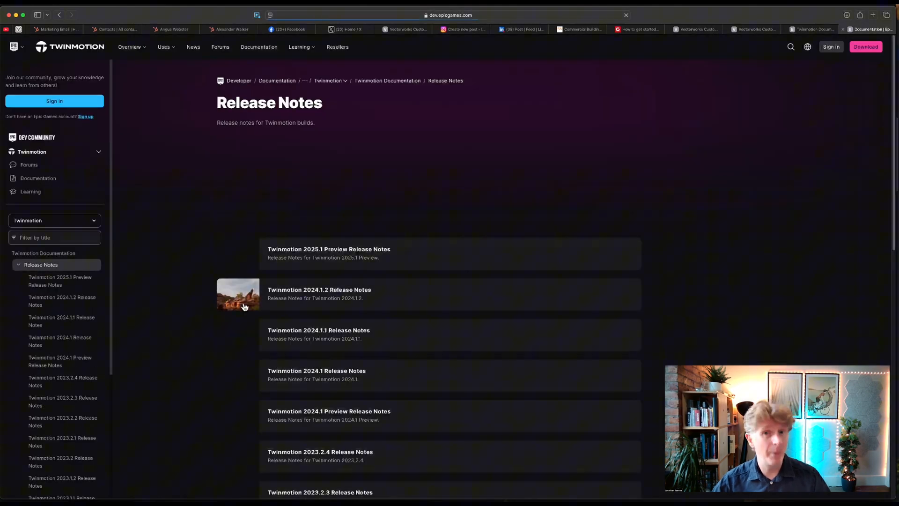
{"action": "left_click", "coordinate": [873, 15]}
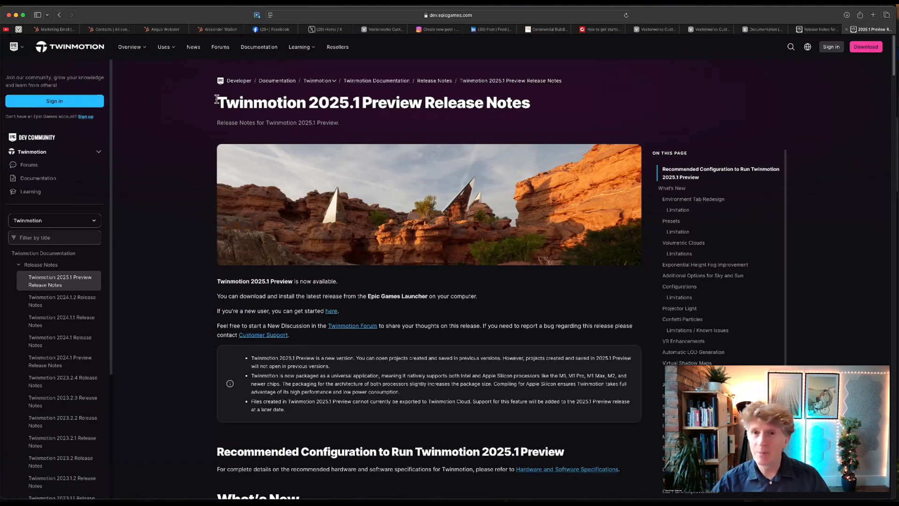
{"action": "triple_click", "coordinate": [373, 102]}
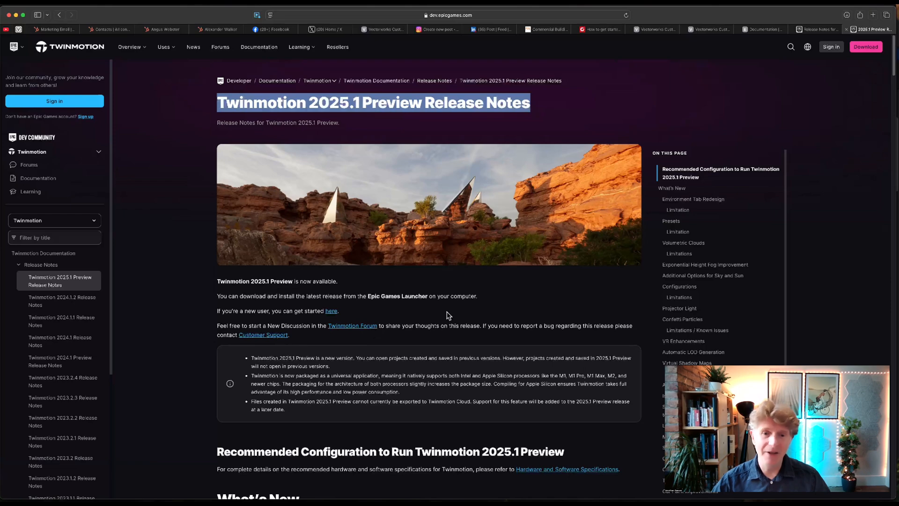
{"action": "scroll", "scroll_direction": "down", "scroll_amount": 3}
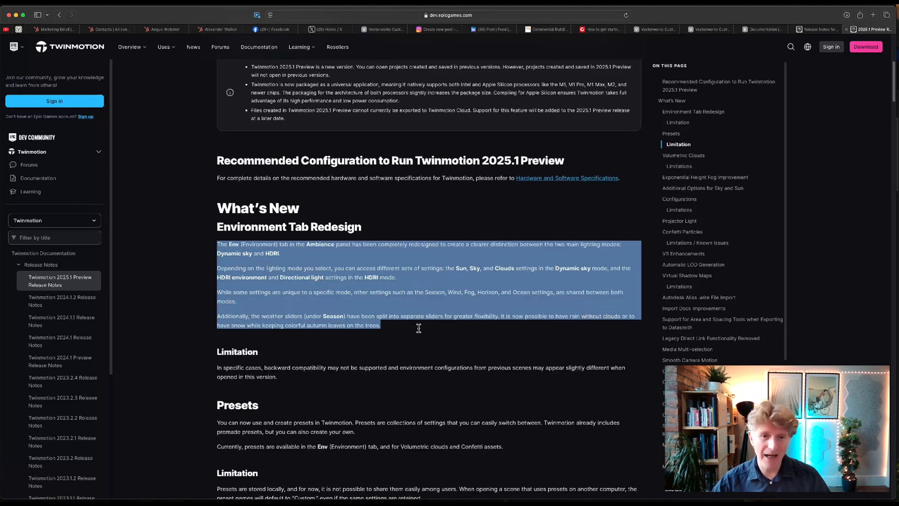
{"action": "mouse_move", "coordinate": [387, 335]}
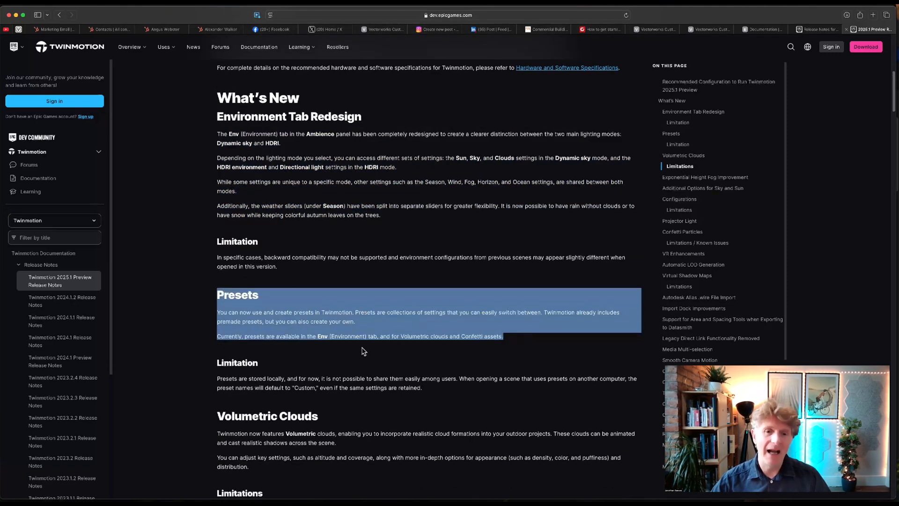
{"action": "scroll", "scroll_direction": "down", "scroll_amount": 3}
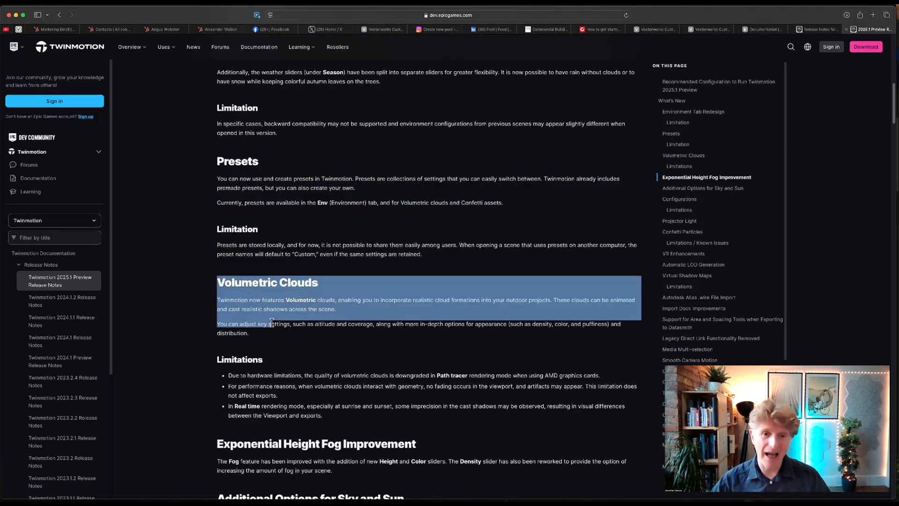
{"action": "left_click", "coordinate": [289, 347]}
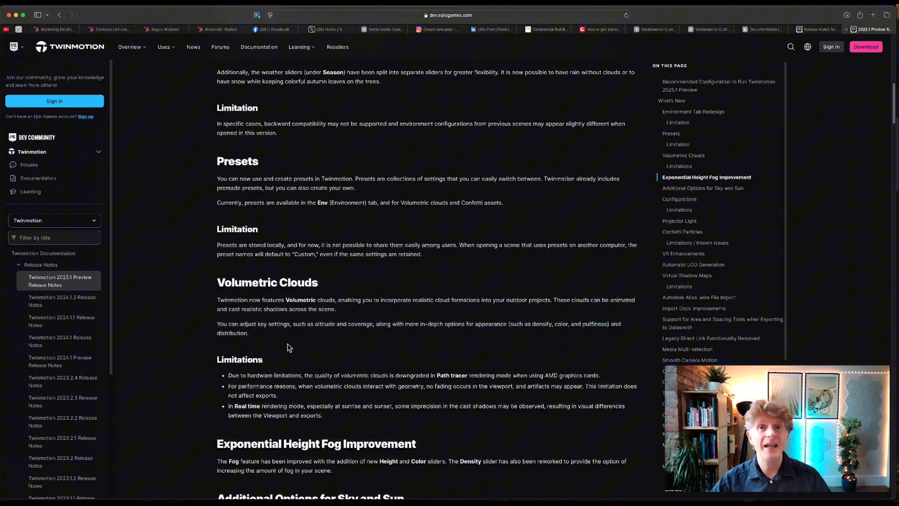
{"action": "scroll", "scroll_direction": "down", "scroll_amount": 3}
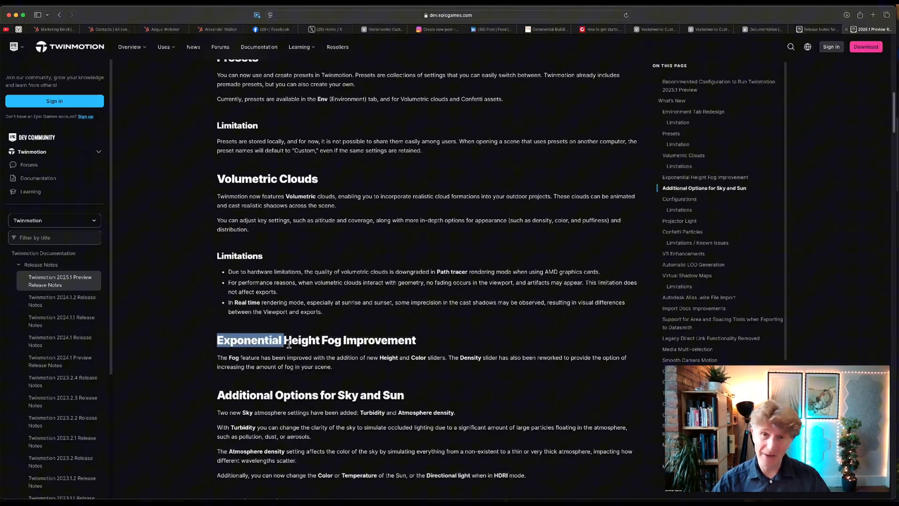
{"action": "scroll", "scroll_direction": "down", "scroll_amount": 3}
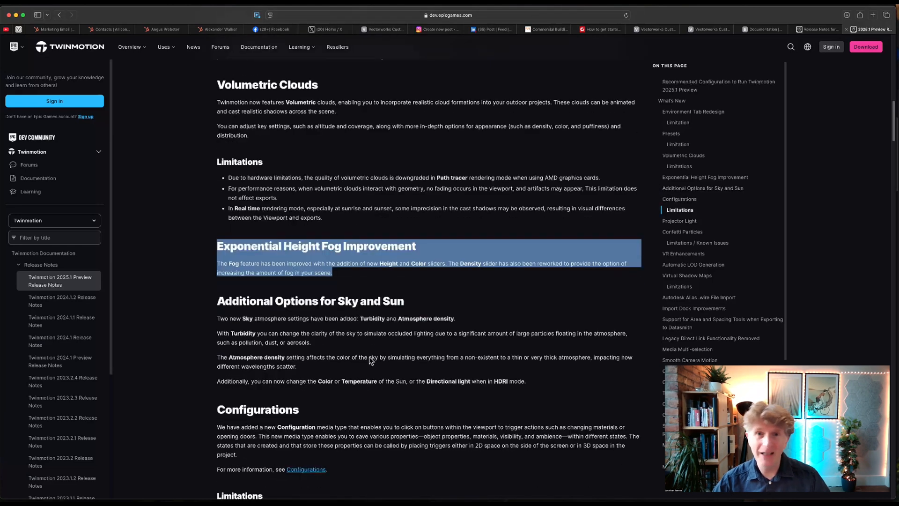
{"action": "scroll", "scroll_direction": "down", "scroll_amount": 3}
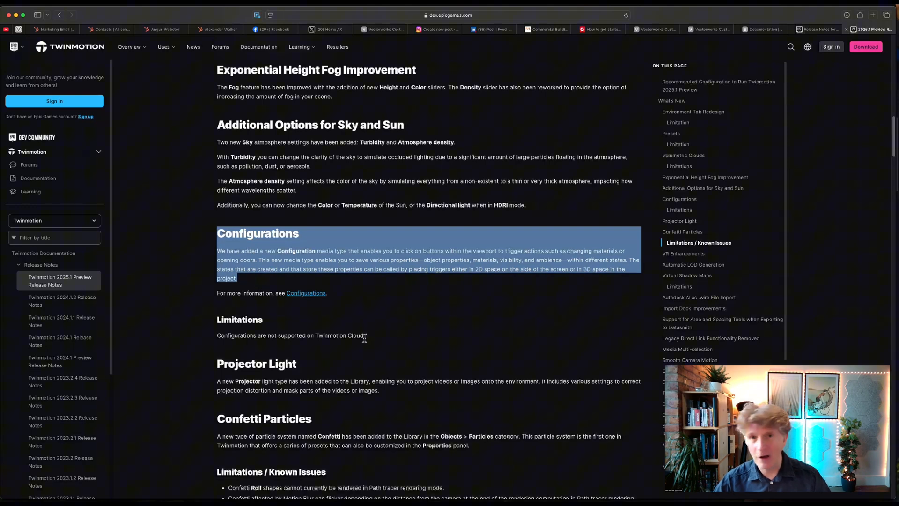
{"action": "scroll", "scroll_direction": "down", "scroll_amount": 3}
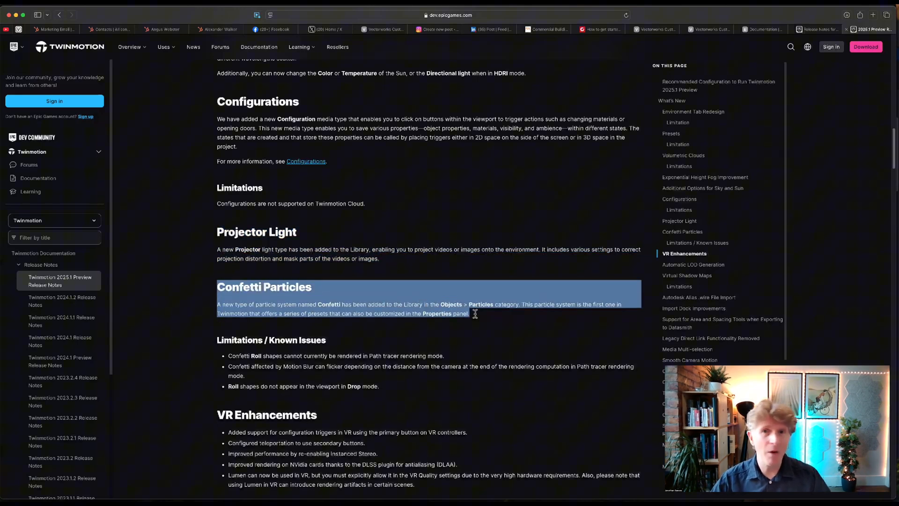
{"action": "scroll", "scroll_direction": "down", "scroll_amount": 3}
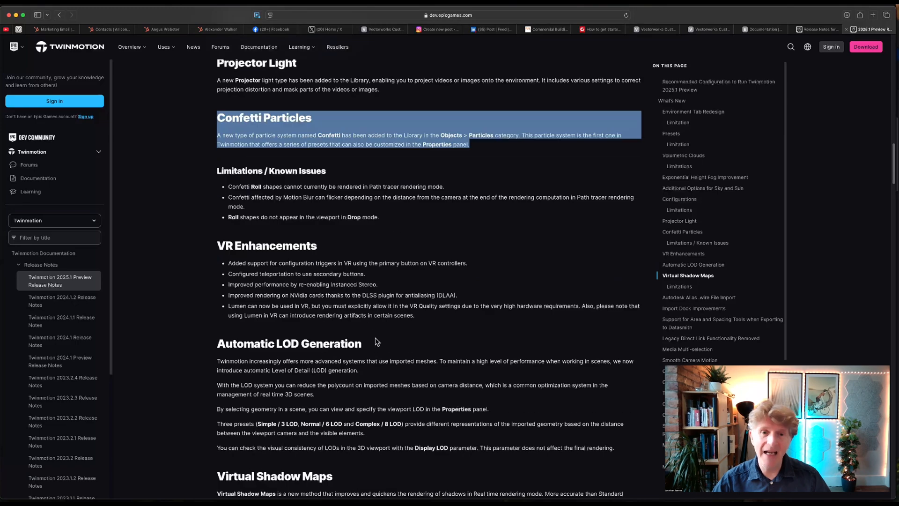
{"action": "scroll", "scroll_direction": "down", "scroll_amount": 3}
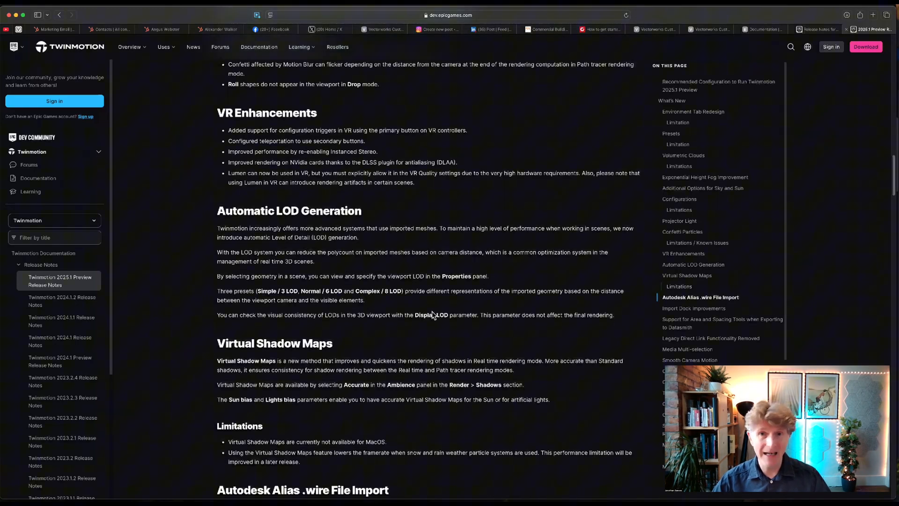
{"action": "scroll", "scroll_direction": "down", "scroll_amount": 3}
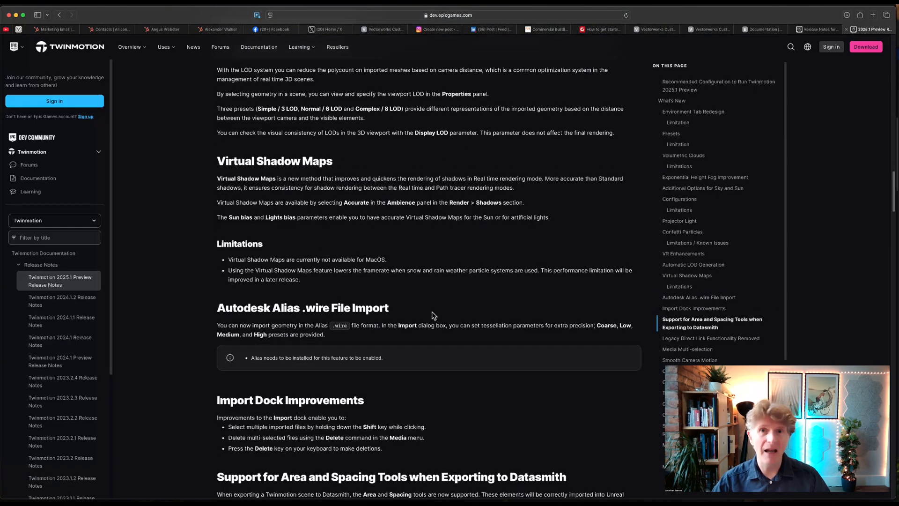
{"action": "scroll", "scroll_direction": "down", "scroll_amount": 3}
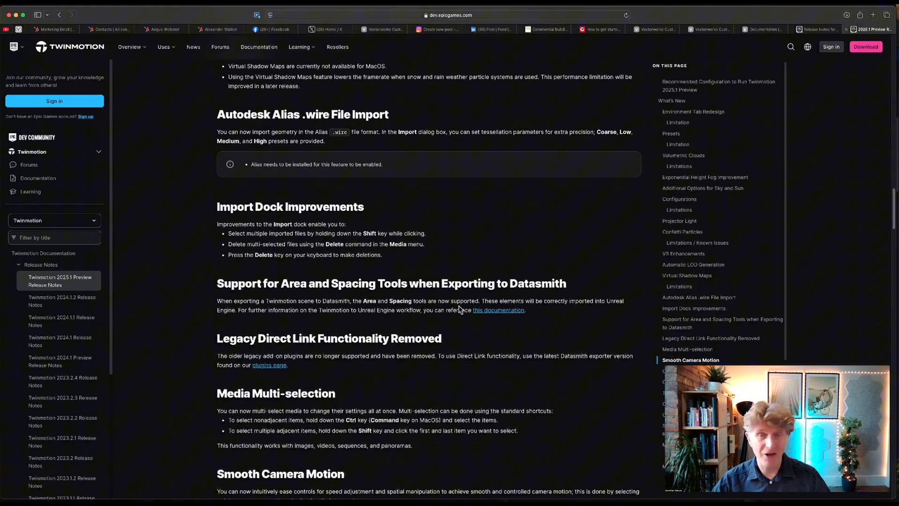
{"action": "scroll", "scroll_direction": "down", "scroll_amount": 3}
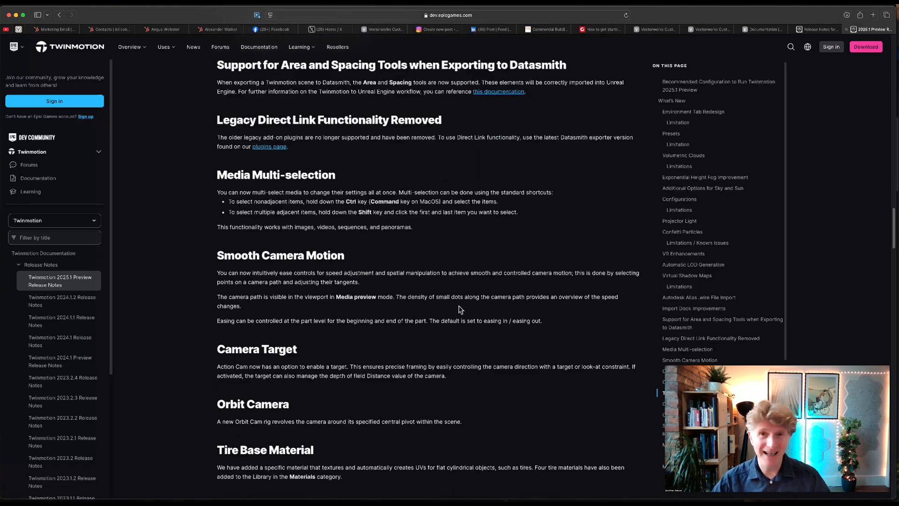
{"action": "scroll", "scroll_direction": "down", "scroll_amount": 3}
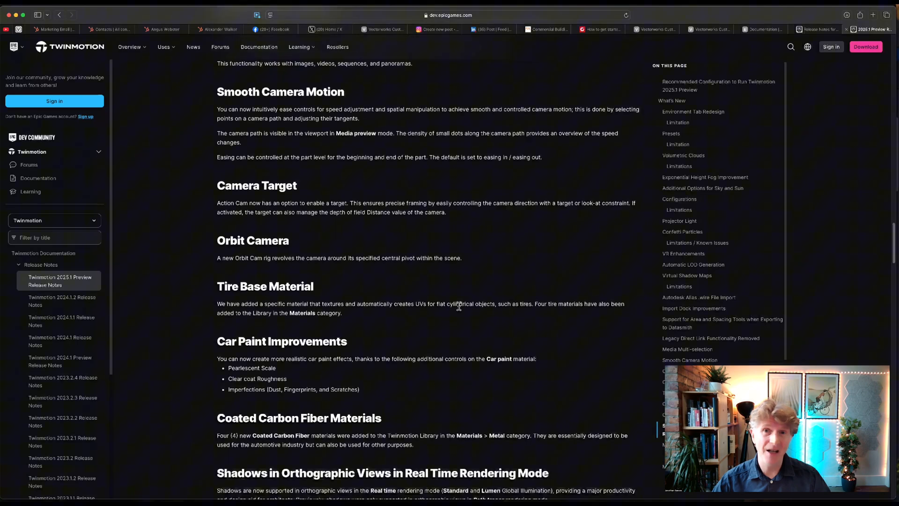
{"action": "scroll", "scroll_direction": "down", "scroll_amount": 3}
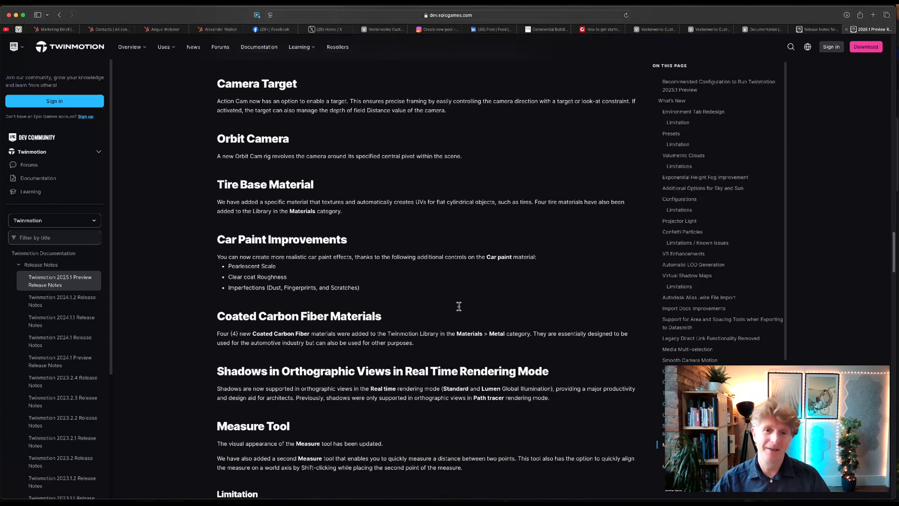
{"action": "scroll", "scroll_direction": "down", "scroll_amount": 3}
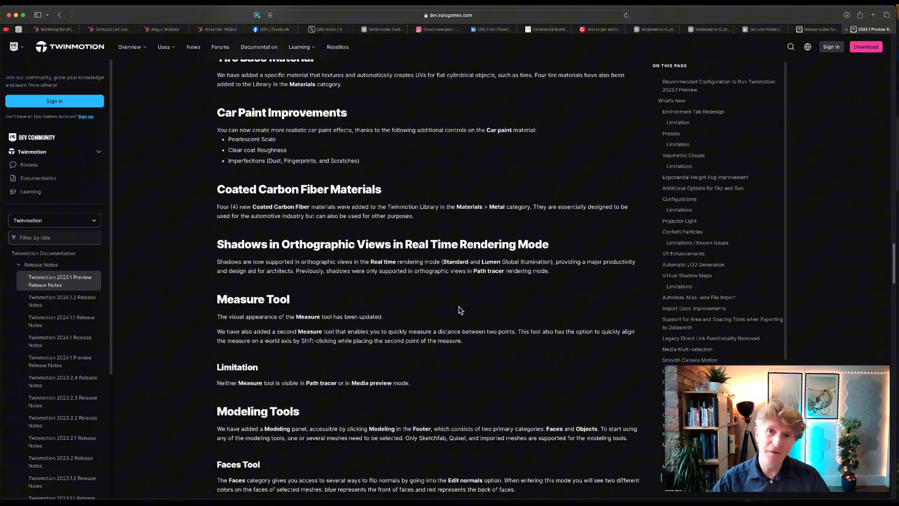
{"action": "scroll", "scroll_direction": "down", "scroll_amount": 3}
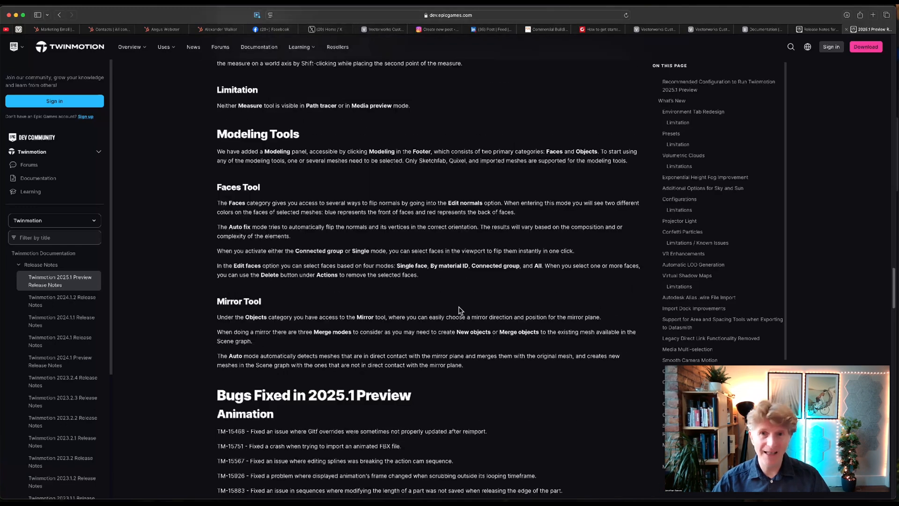
{"action": "scroll", "scroll_direction": "down", "scroll_amount": 3}
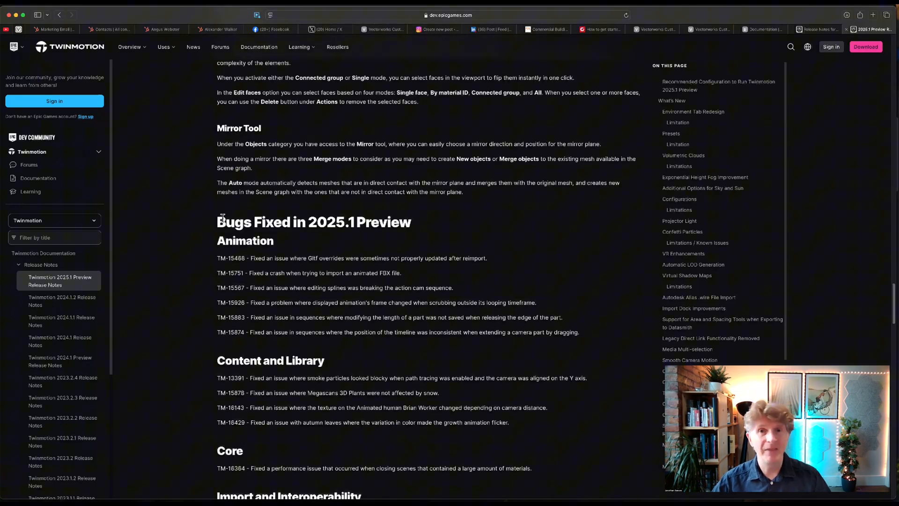
{"action": "triple_click", "coordinate": [314, 222]}
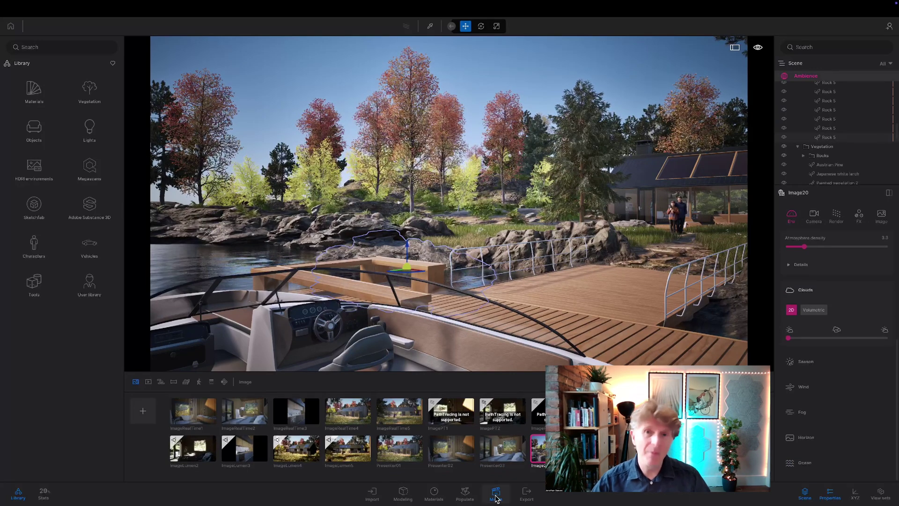
Close the Media thumbnail strip so the lakeside cabin fills the viewport
{"action": "left_click", "coordinate": [495, 493]}
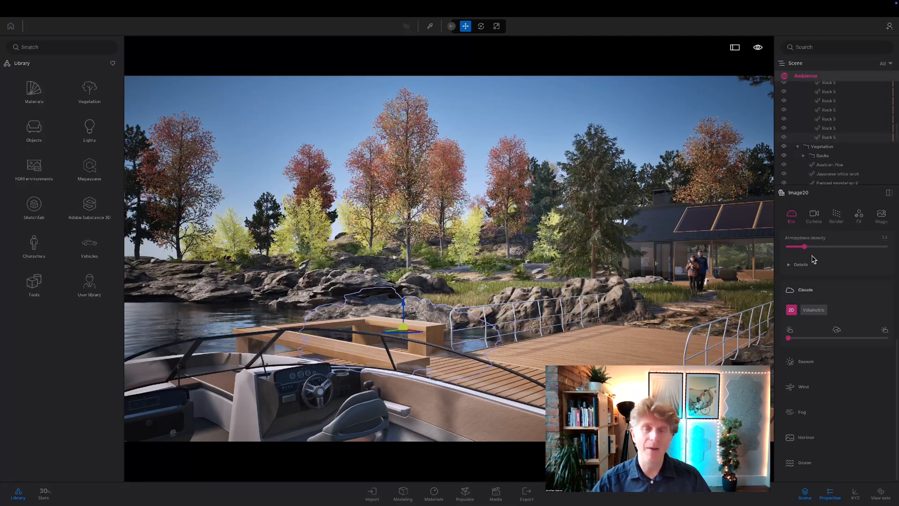
Preview the Sunny coast, Sunrise glow, Golden hour, Rainy day and Fogbound environment presets
{"action": "left_click", "coordinate": [791, 217]}
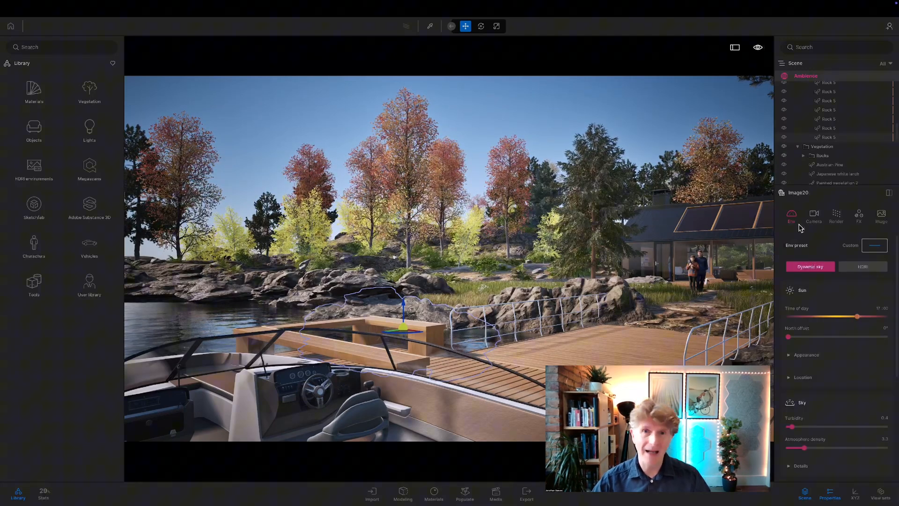
{"action": "left_click", "coordinate": [875, 245]}
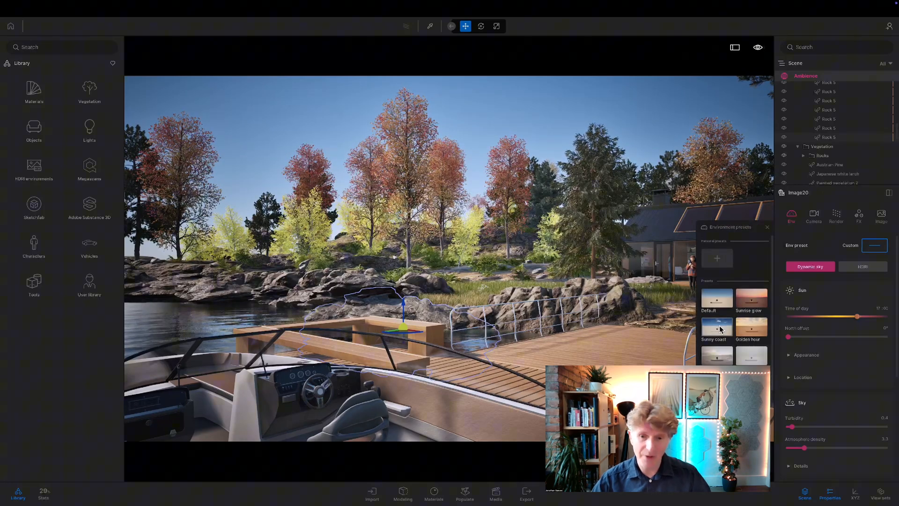
{"action": "left_click", "coordinate": [716, 327]}
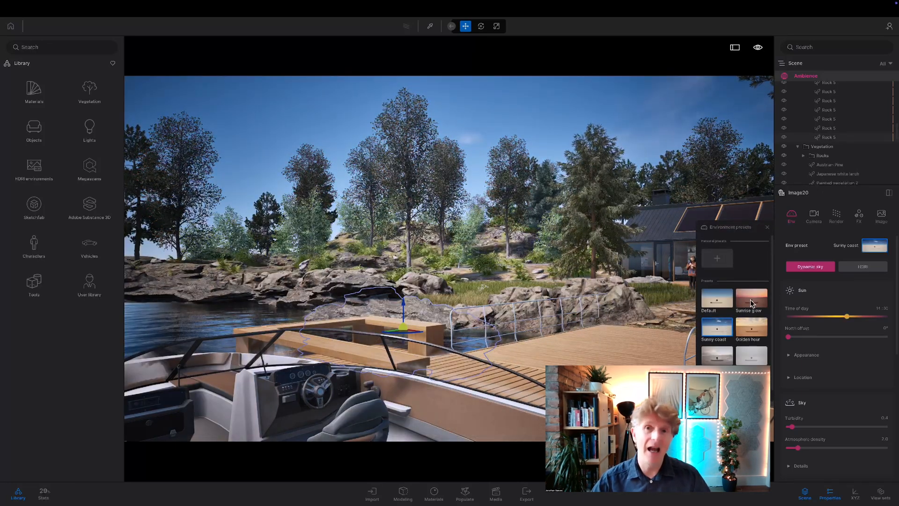
{"action": "left_click", "coordinate": [750, 299]}
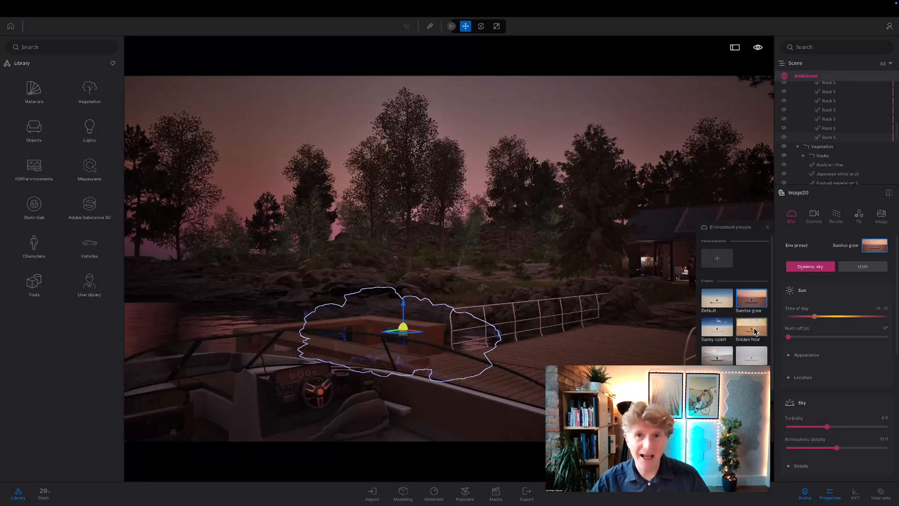
{"action": "left_click", "coordinate": [752, 326]}
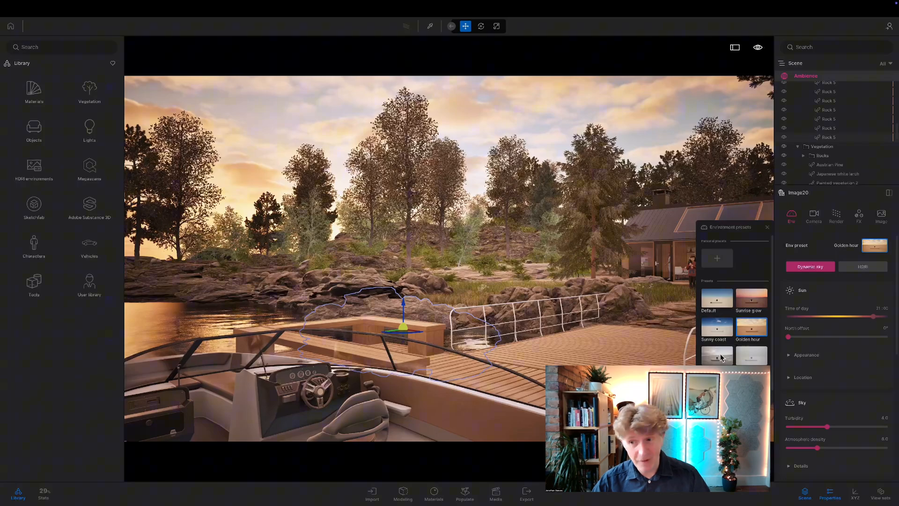
{"action": "left_click", "coordinate": [715, 355]}
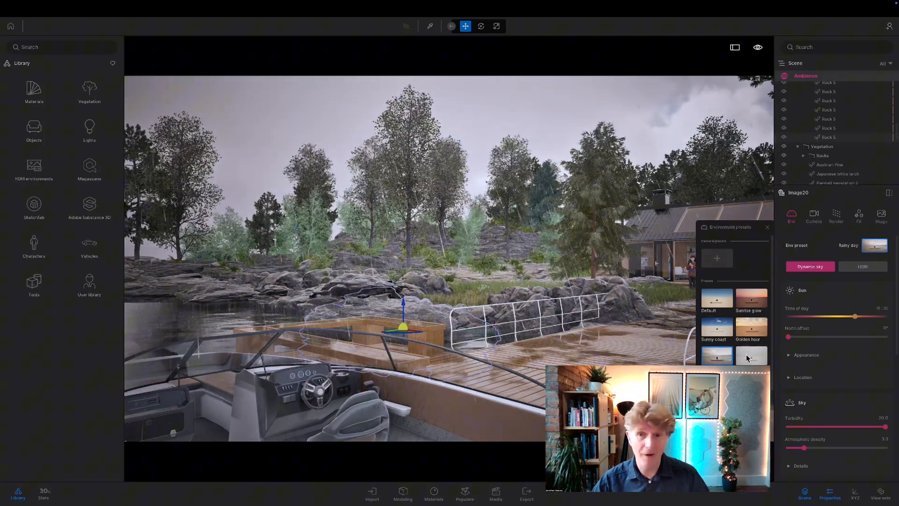
{"action": "left_click", "coordinate": [751, 356]}
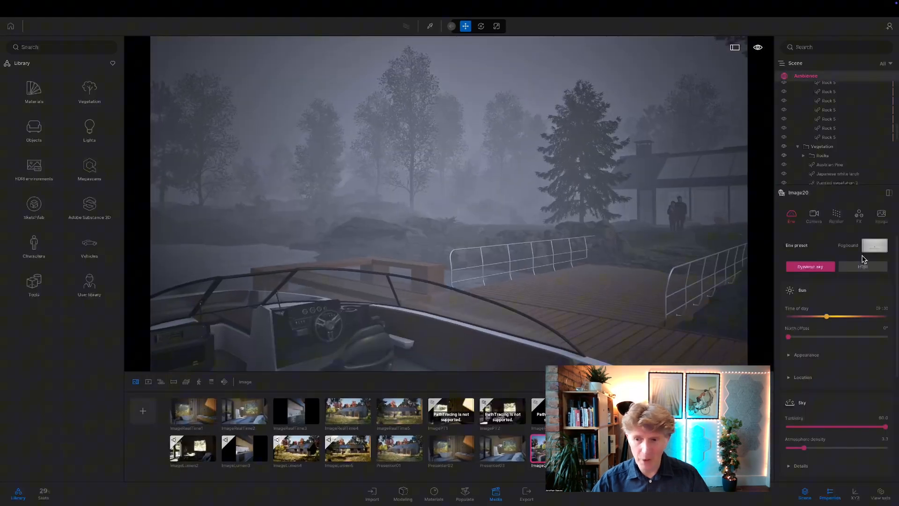
Reapply the Sunny coast preset for a sunny daytime sky
{"action": "left_click", "coordinate": [874, 245]}
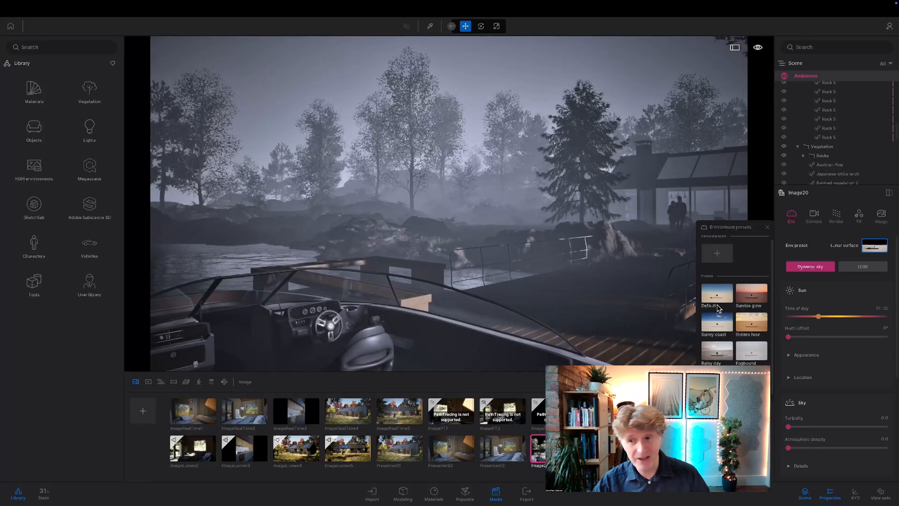
{"action": "left_click", "coordinate": [715, 321]}
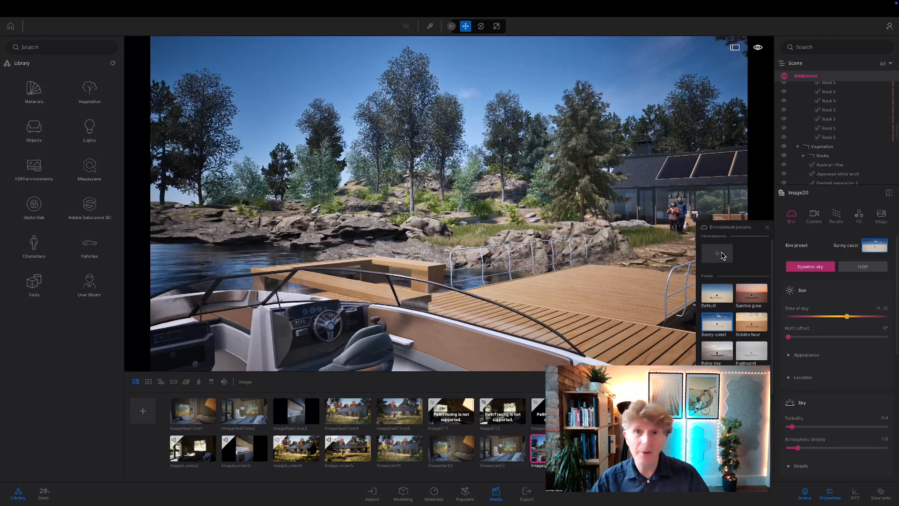
{"action": "left_click", "coordinate": [767, 227]}
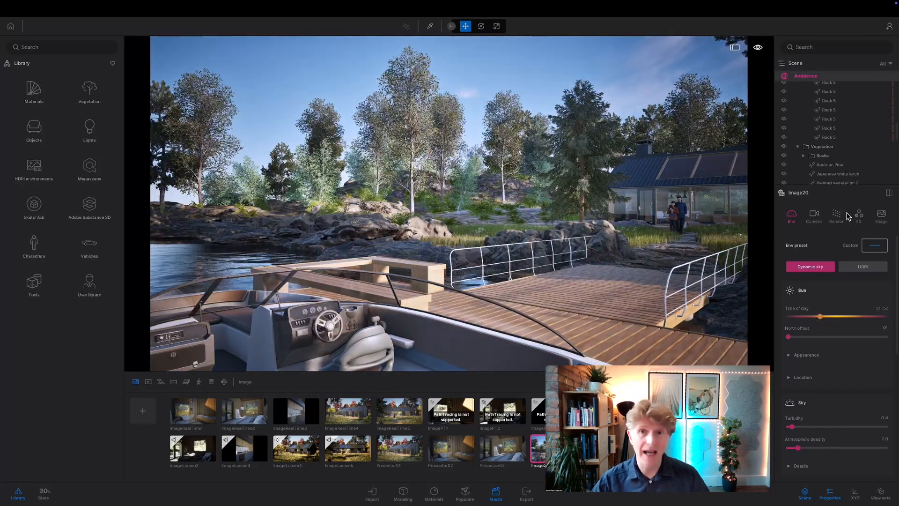
Set the scene's global illumination to Lumen in the render settings
{"action": "left_click", "coordinate": [837, 217]}
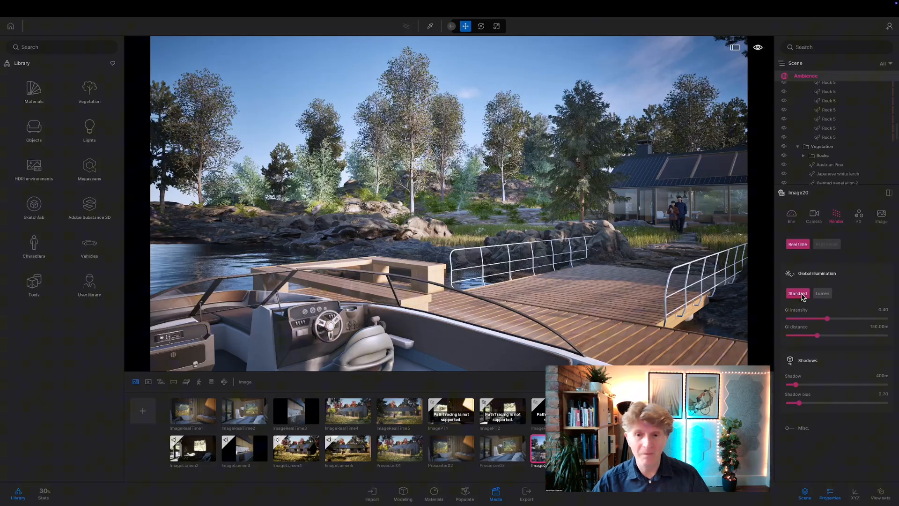
{"action": "left_click", "coordinate": [822, 293]}
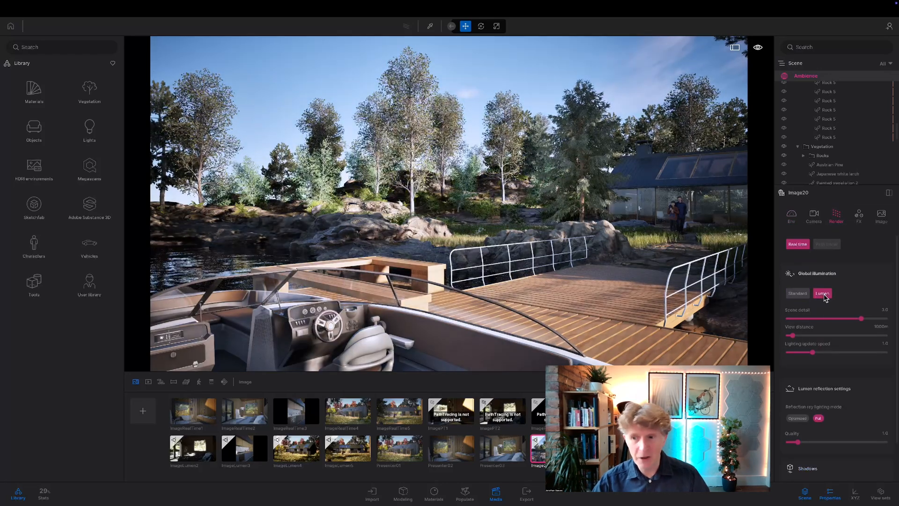
{"action": "left_click", "coordinate": [791, 216]}
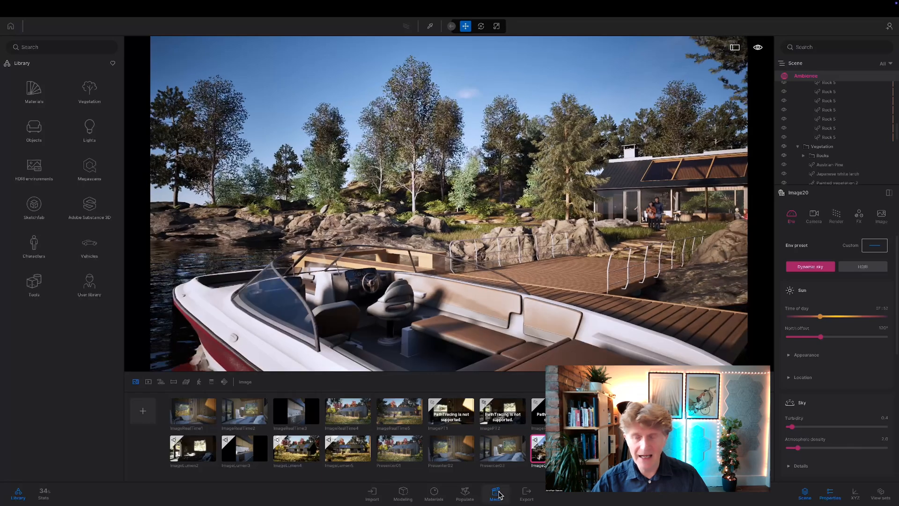
Set the sun's north offset to 84° and raise the 2D Clouds slider
{"action": "left_click", "coordinate": [495, 492]}
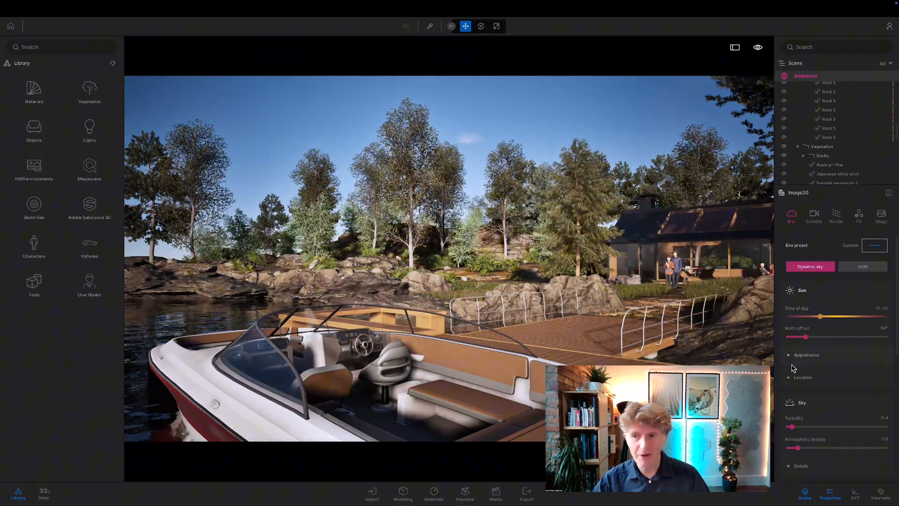
{"action": "left_click", "coordinate": [807, 354]}
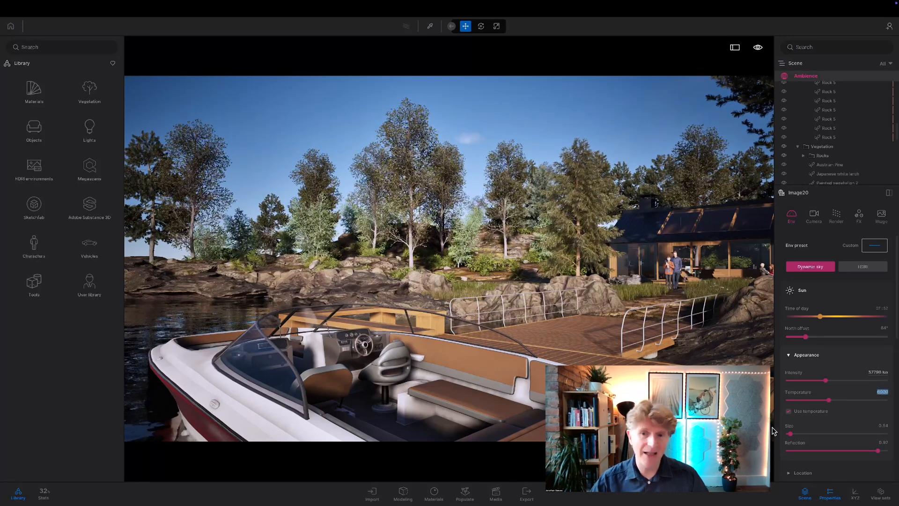
{"action": "left_click", "coordinate": [789, 411]}
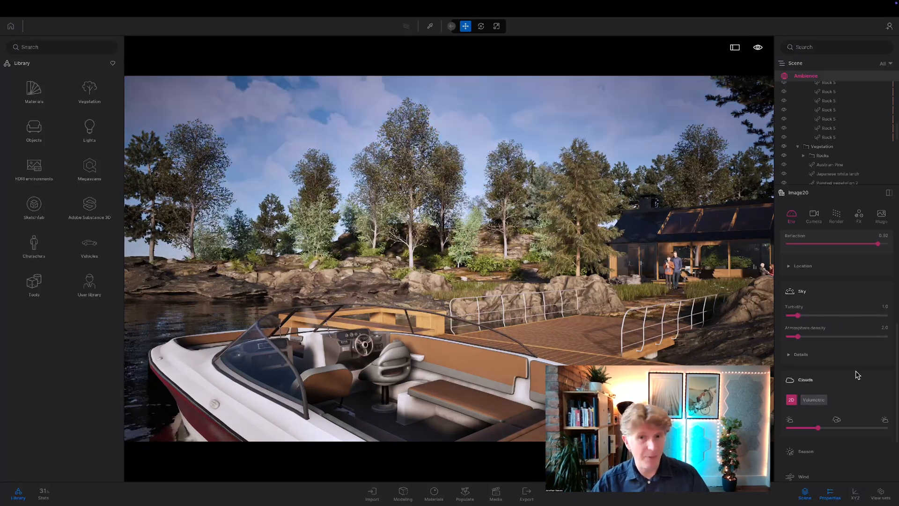
Frame the open lake and wooded islet beneath the puffy clouds
{"action": "scroll", "scroll_direction": "down", "scroll_amount": 3}
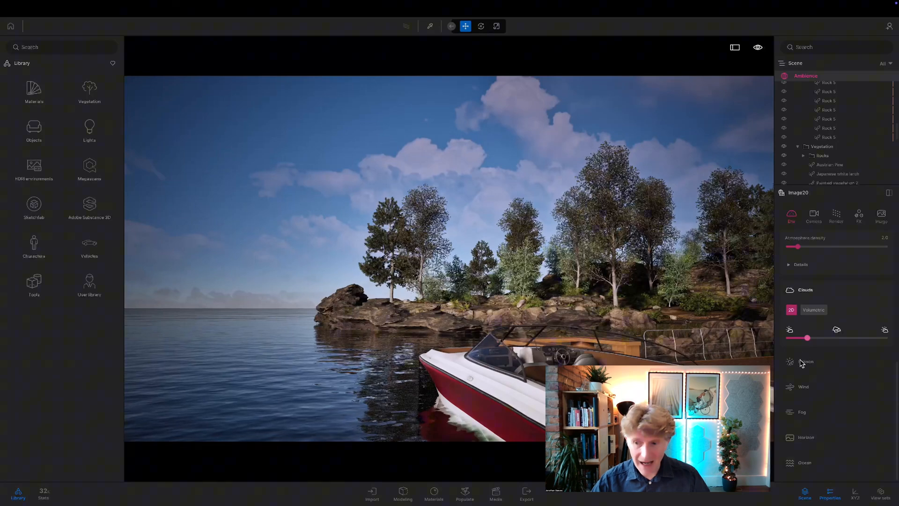
Drag the Season sliders to winter, untick Precipitation, and save the shot as Image21
{"action": "left_click", "coordinate": [806, 361]}
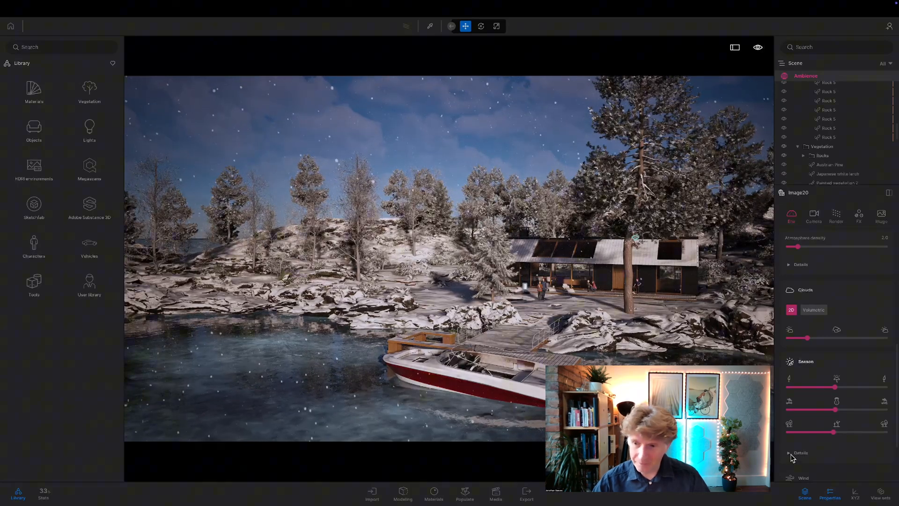
{"action": "scroll", "scroll_direction": "down", "scroll_amount": 3}
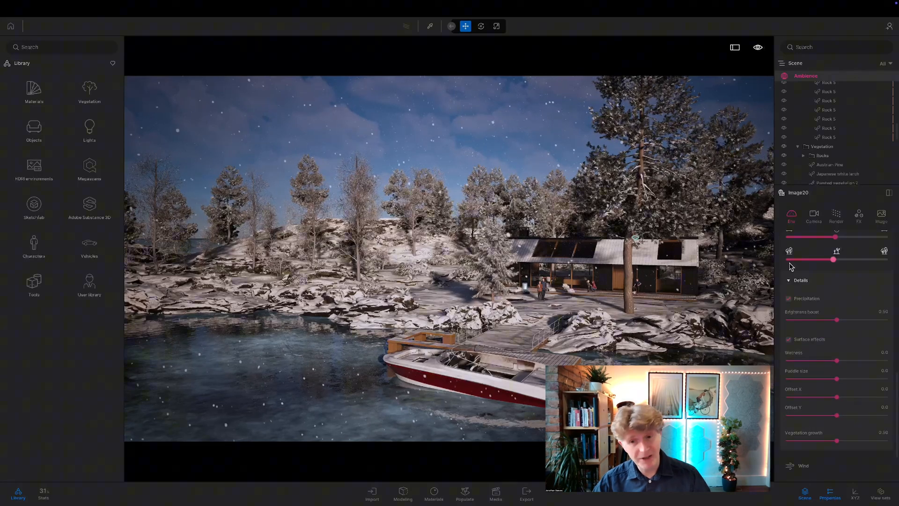
{"action": "left_click", "coordinate": [790, 298]}
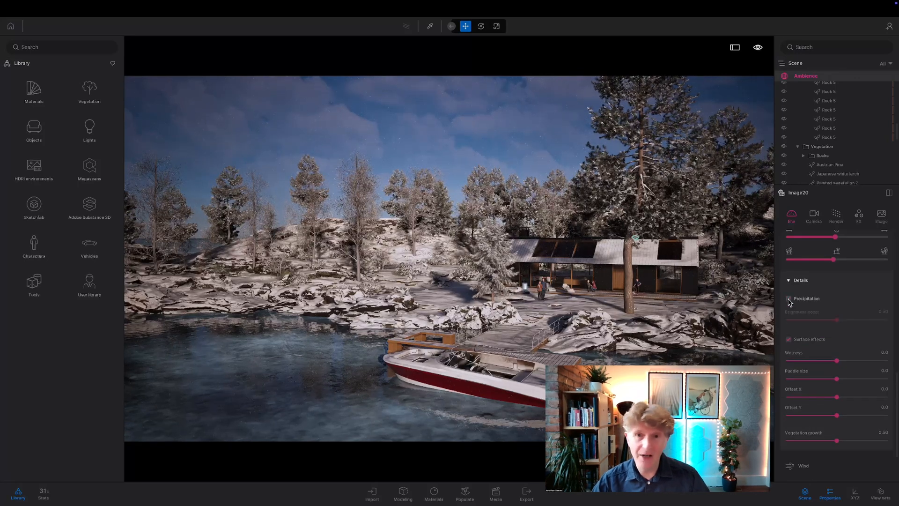
{"action": "left_click", "coordinate": [789, 298]}
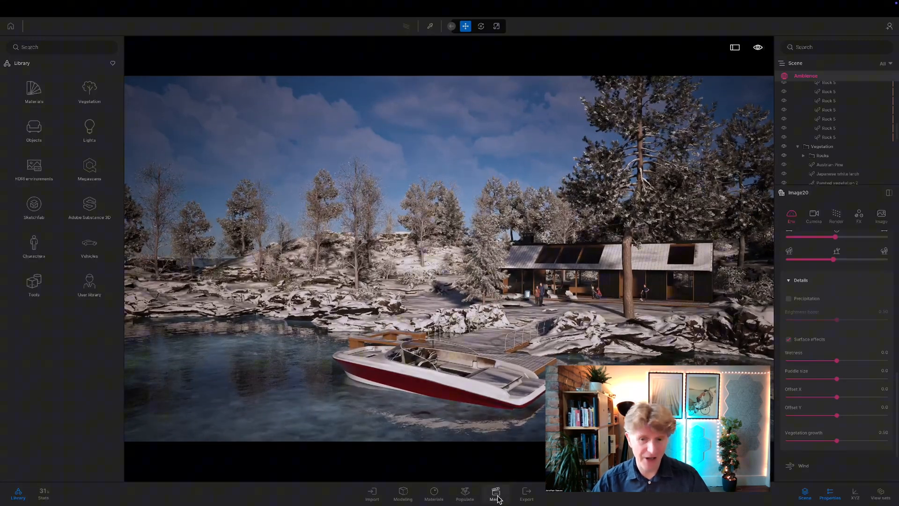
{"action": "left_click", "coordinate": [495, 494]}
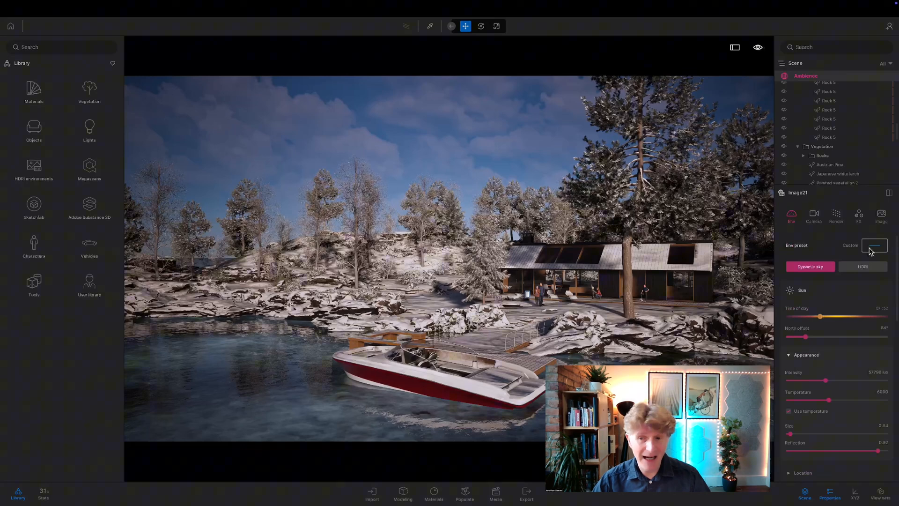
Apply the saved personal environment preset to restore snow-free green foliage
{"action": "left_click", "coordinate": [874, 245]}
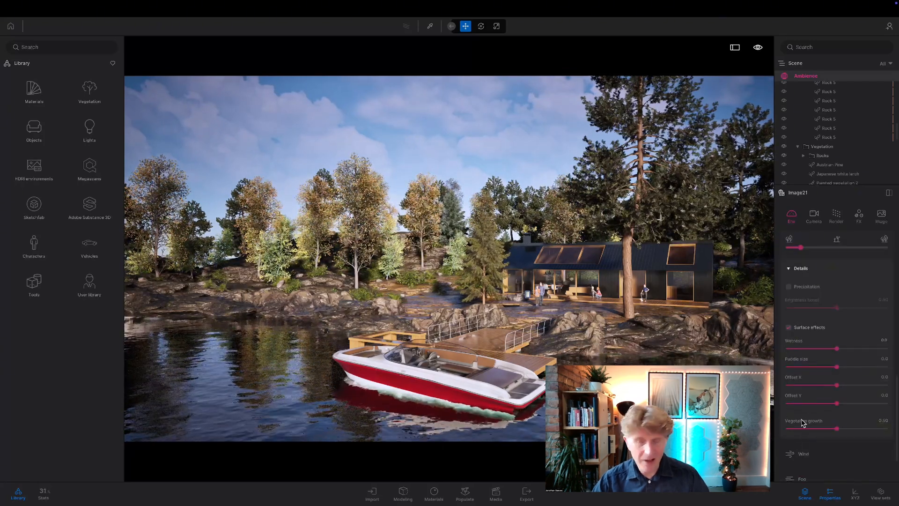
{"action": "left_click", "coordinate": [803, 454]}
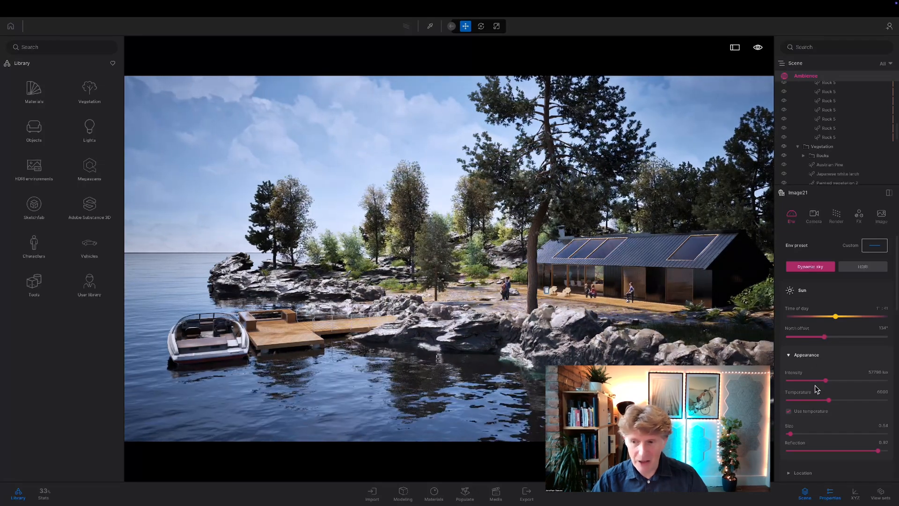
Make Image21's clouds volumetric and lower the cloud height to about 1808 m
{"action": "scroll", "scroll_direction": "down", "scroll_amount": 3}
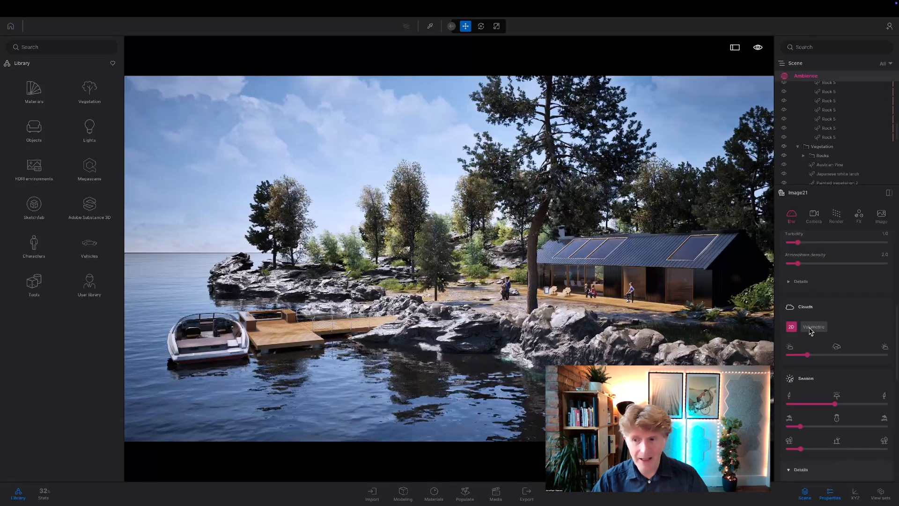
{"action": "left_click", "coordinate": [813, 326]}
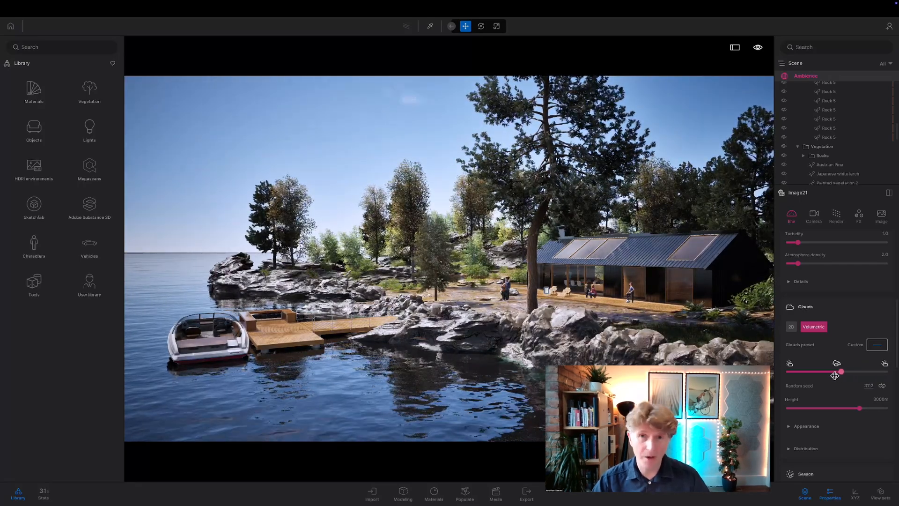
{"action": "left_click", "coordinate": [882, 386]}
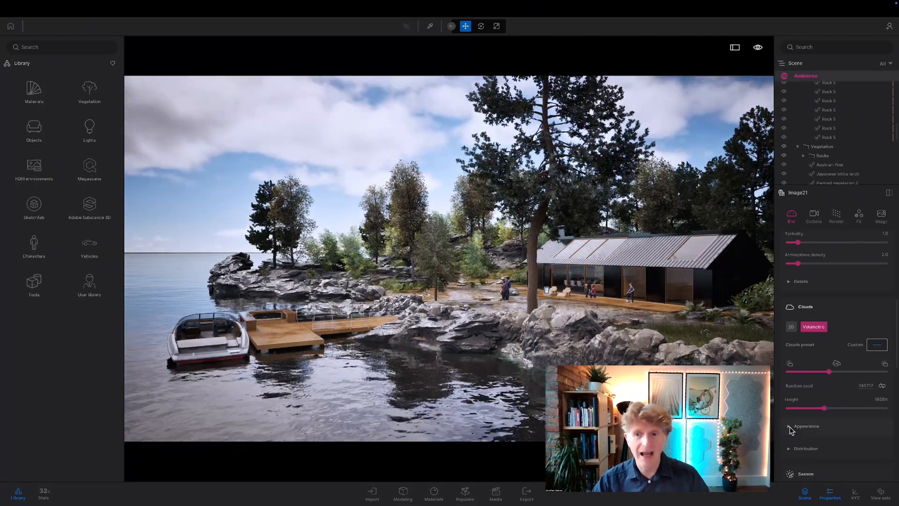
Set the volumetric clouds to thin out radially and drift faster with the wind
{"action": "left_click", "coordinate": [805, 426]}
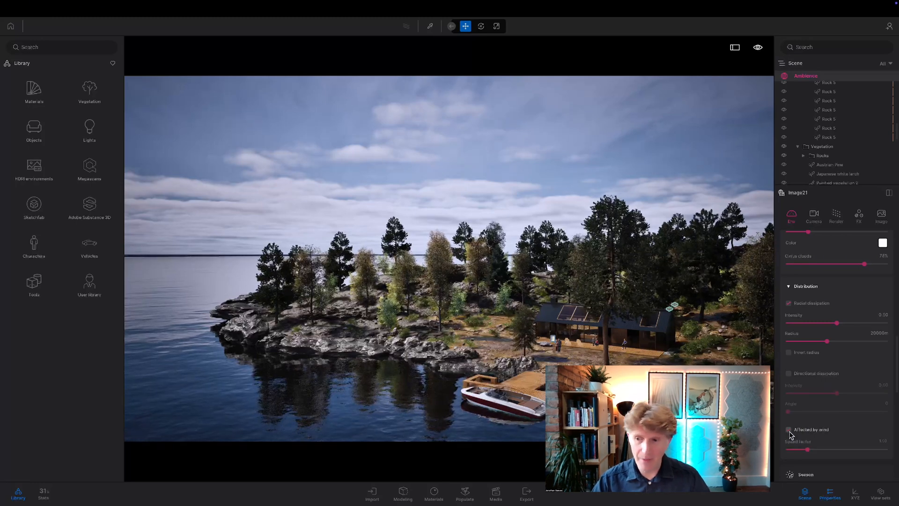
{"action": "left_click", "coordinate": [789, 429]}
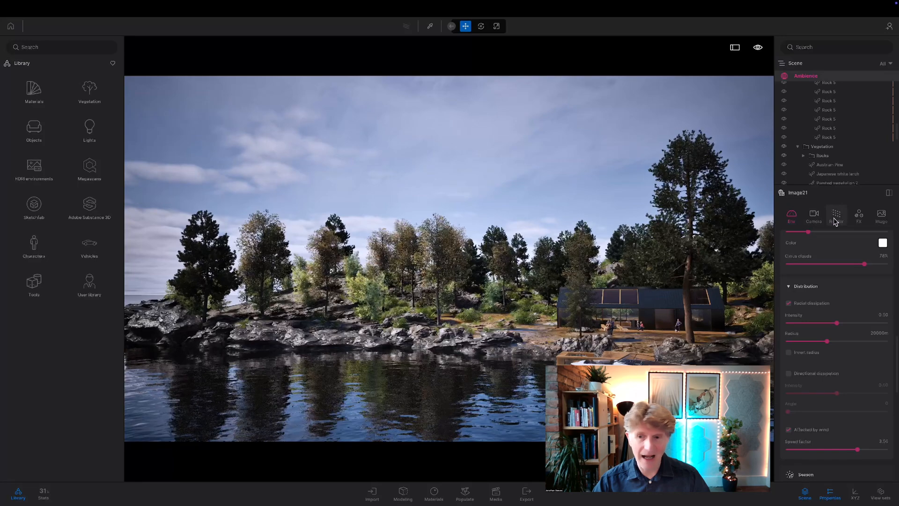
{"action": "left_click", "coordinate": [835, 217]}
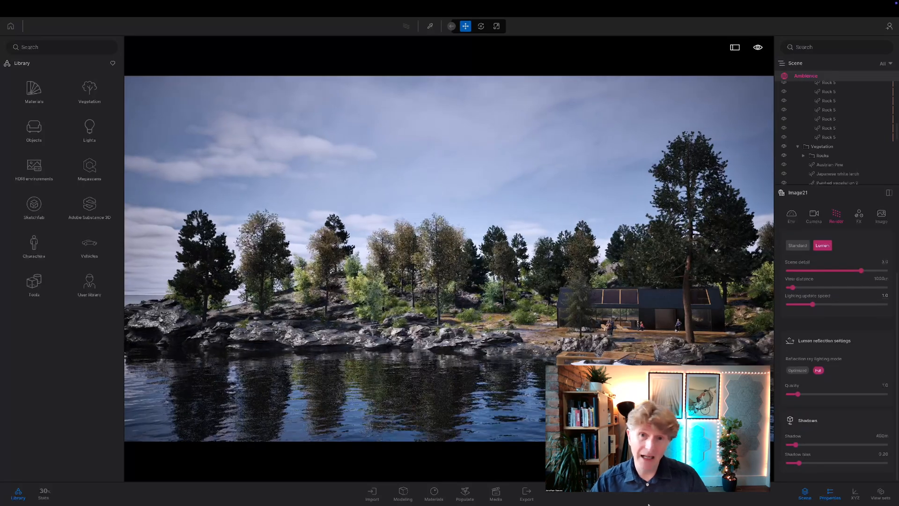
Select the Image22 shot of the islet and moored speedboat and show its environment settings
{"action": "left_click", "coordinate": [495, 494]}
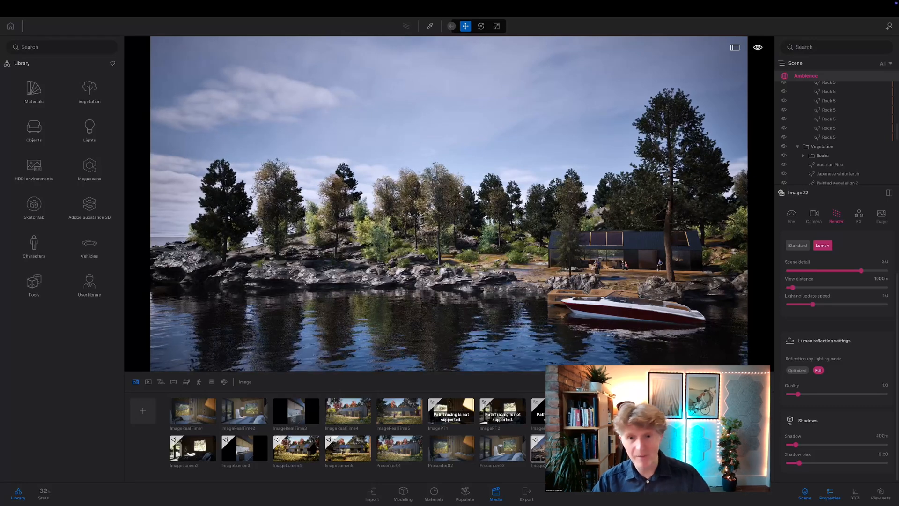
{"action": "left_click", "coordinate": [537, 450]}
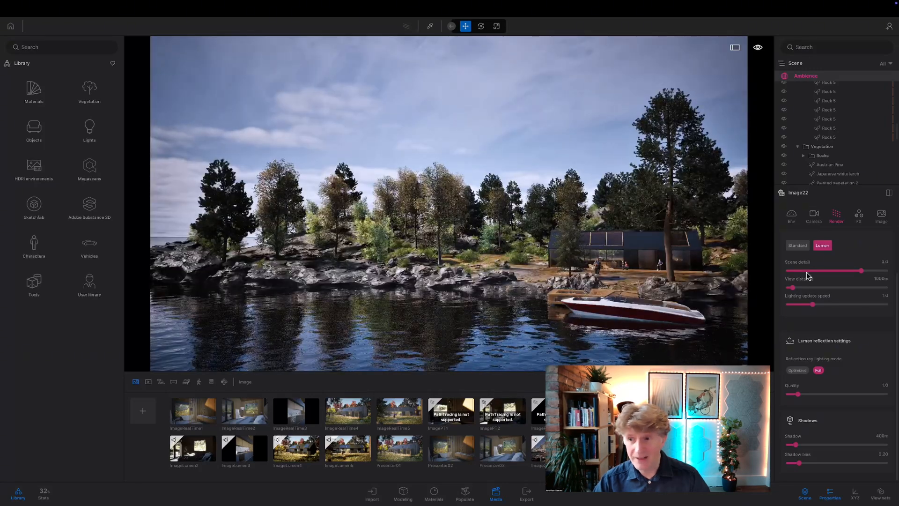
{"action": "left_click", "coordinate": [791, 215]}
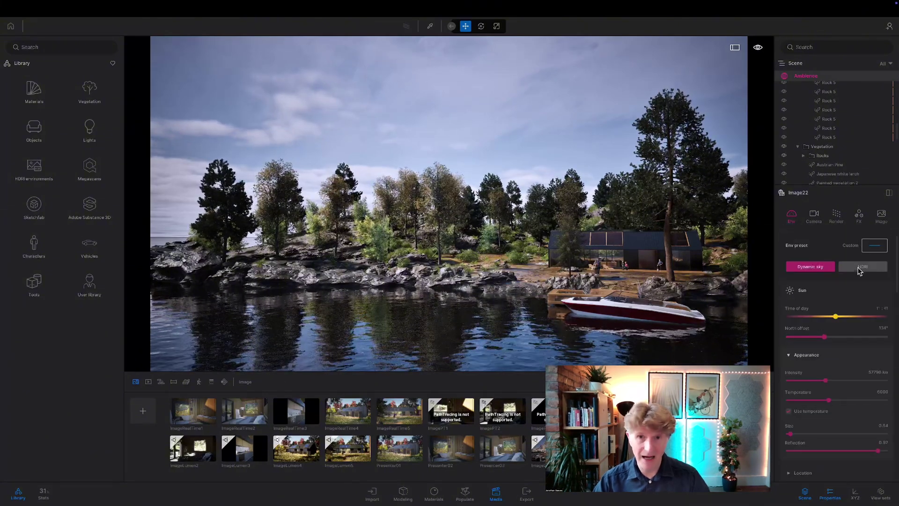
Give Image22 an HDRI skydome, Noon Clear 01, and bring up the HDRI library
{"action": "left_click", "coordinate": [863, 266]}
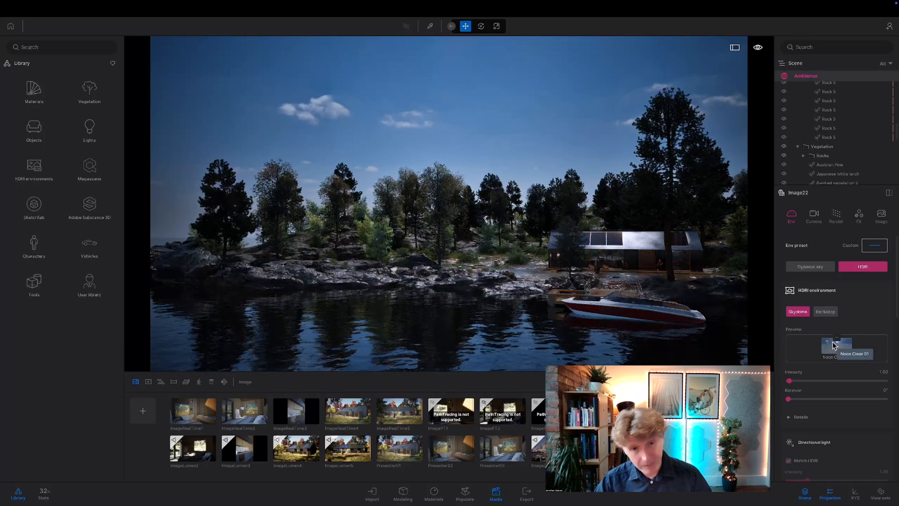
{"action": "right_click", "coordinate": [836, 348]}
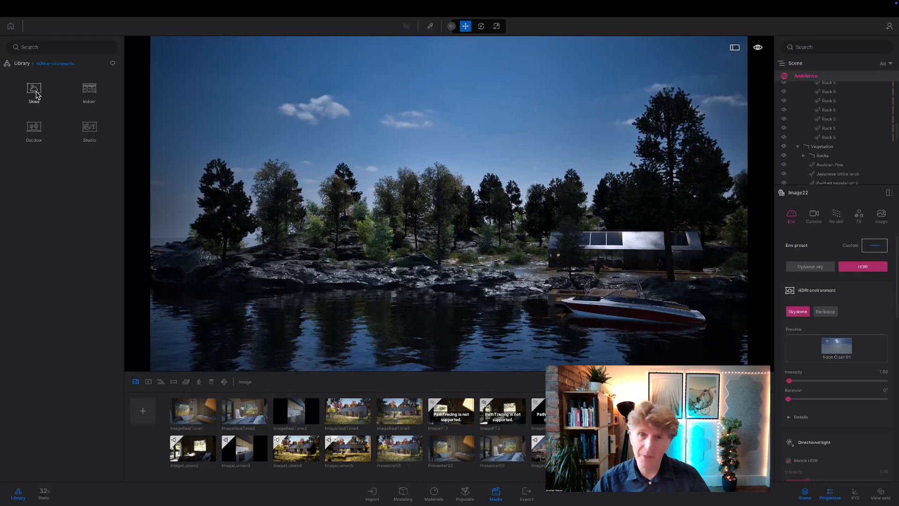
Preview MoAf Cloudy skies under Skies > Morning and afternoon > Cloudy and apply one
{"action": "left_click", "coordinate": [33, 92]}
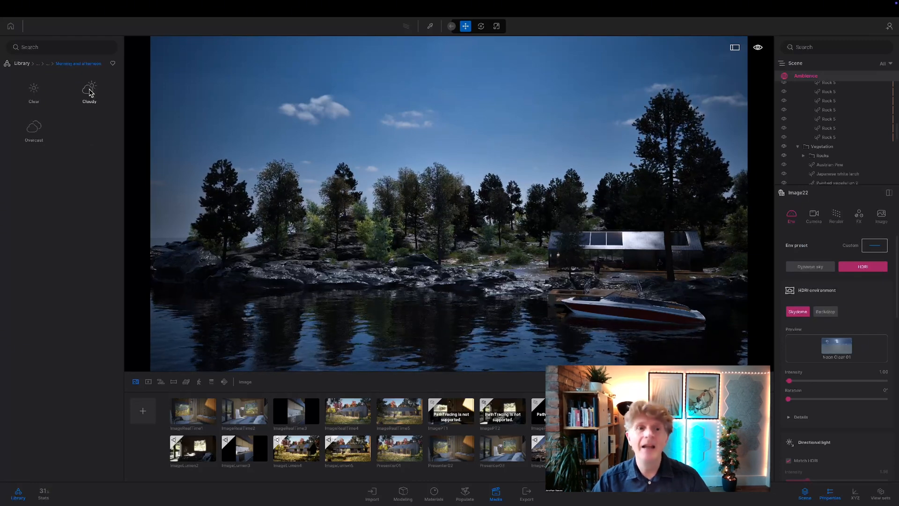
{"action": "left_click", "coordinate": [89, 92]}
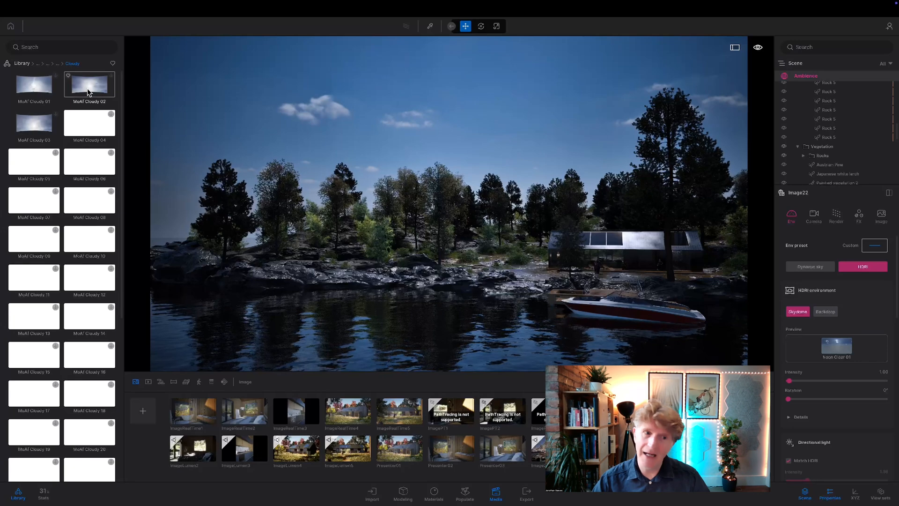
{"action": "left_click", "coordinate": [33, 86]}
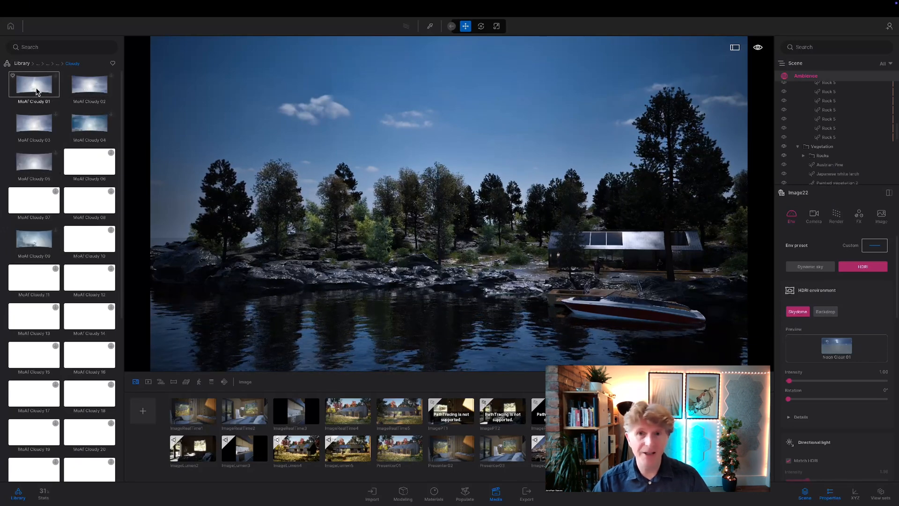
{"action": "left_click", "coordinate": [89, 123]}
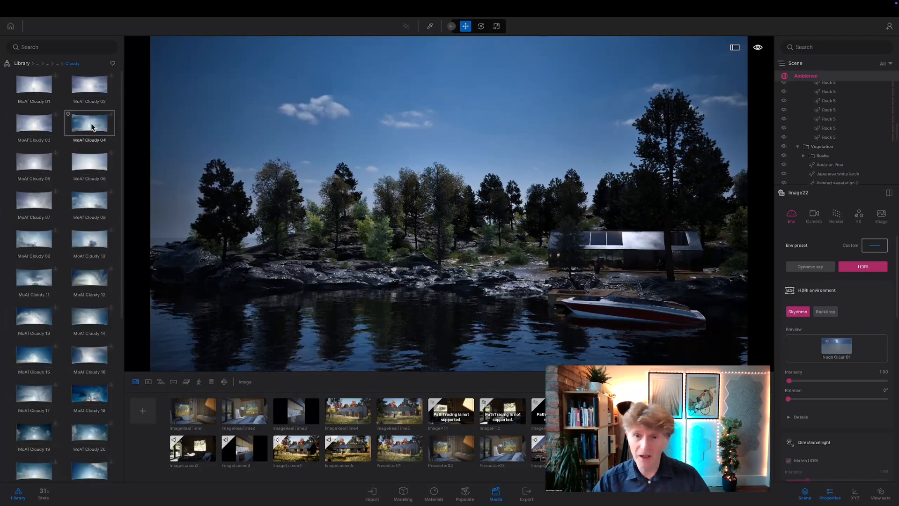
{"action": "left_click", "coordinate": [809, 266]}
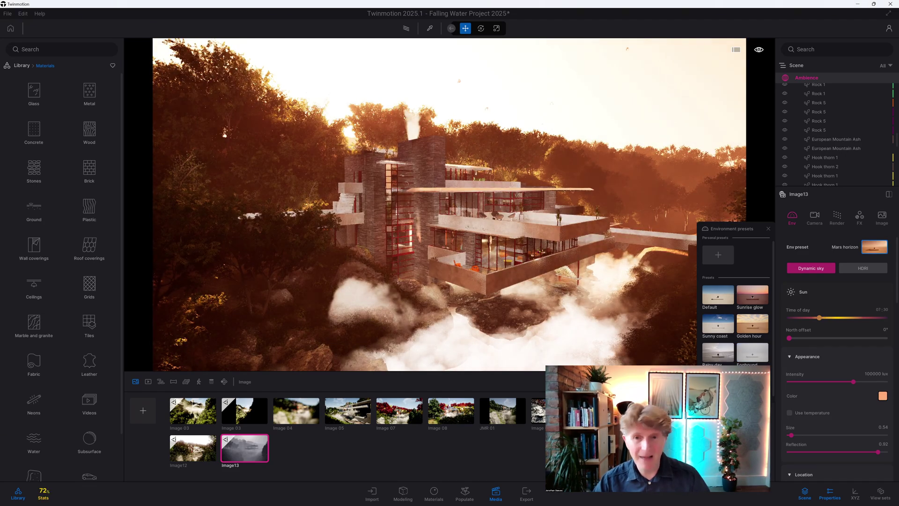
Try the Lunar surface and Fogbound presets, then switch to the snowy Image11 view
{"action": "left_click", "coordinate": [751, 352]}
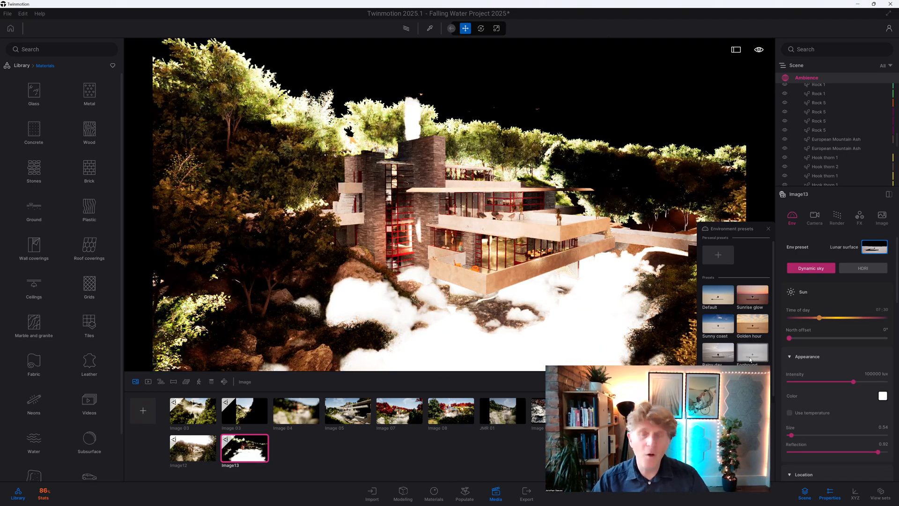
{"action": "left_click", "coordinate": [751, 352]}
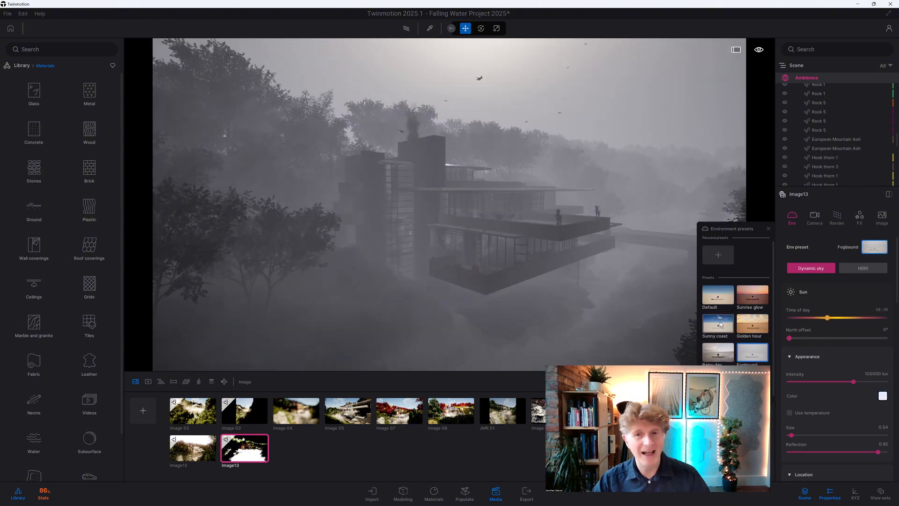
{"action": "left_click", "coordinate": [717, 324]}
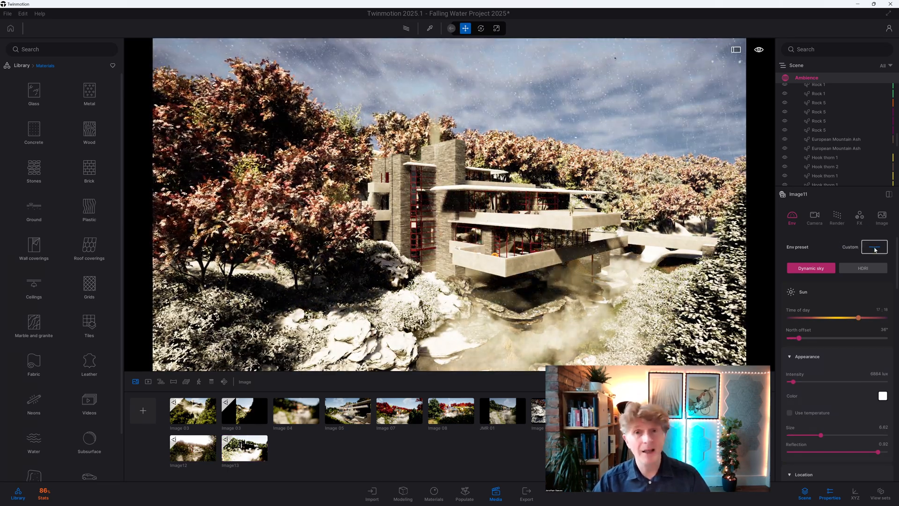
Save the snowy environment as personal preset Env 01 and apply it to Image 03
{"action": "left_click", "coordinate": [874, 247]}
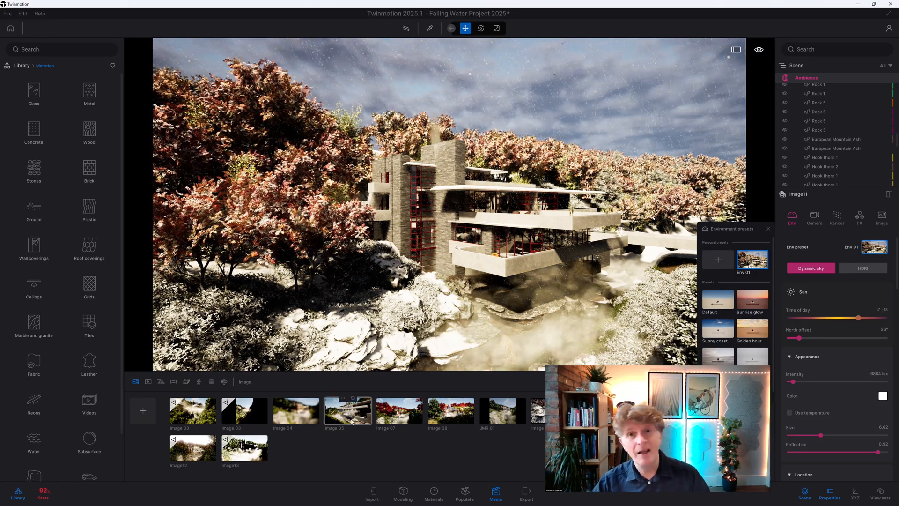
{"action": "left_click", "coordinate": [347, 410]}
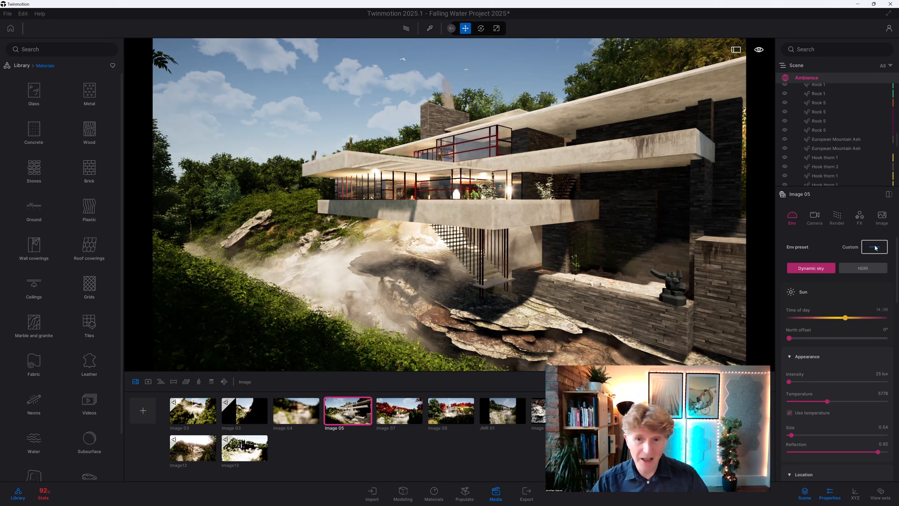
{"action": "left_click", "coordinate": [874, 247]}
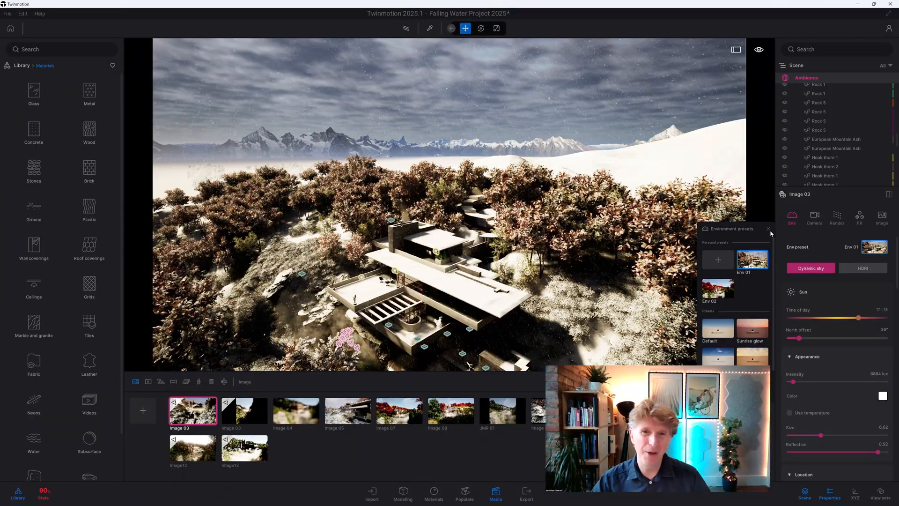
Close the presets panel and return to Image 03 with its Env 01 look
{"action": "left_click", "coordinate": [768, 229]}
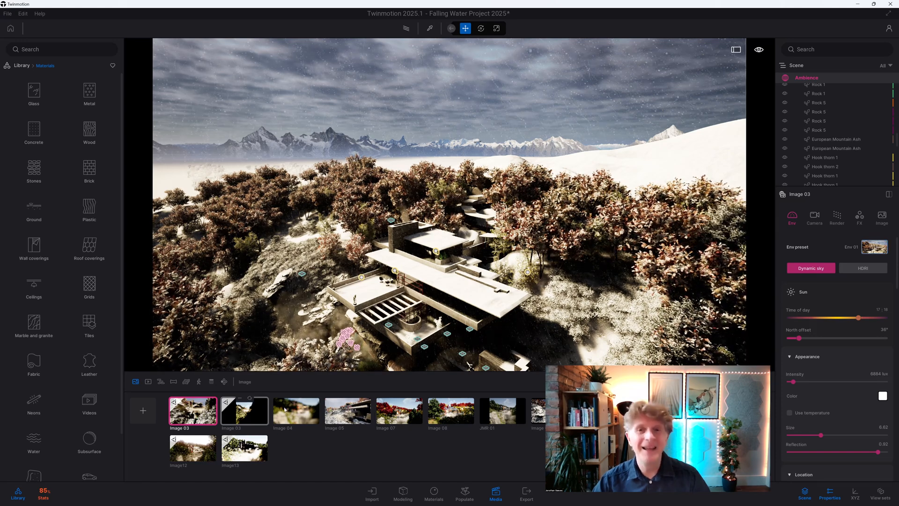
{"action": "left_click", "coordinate": [295, 411]}
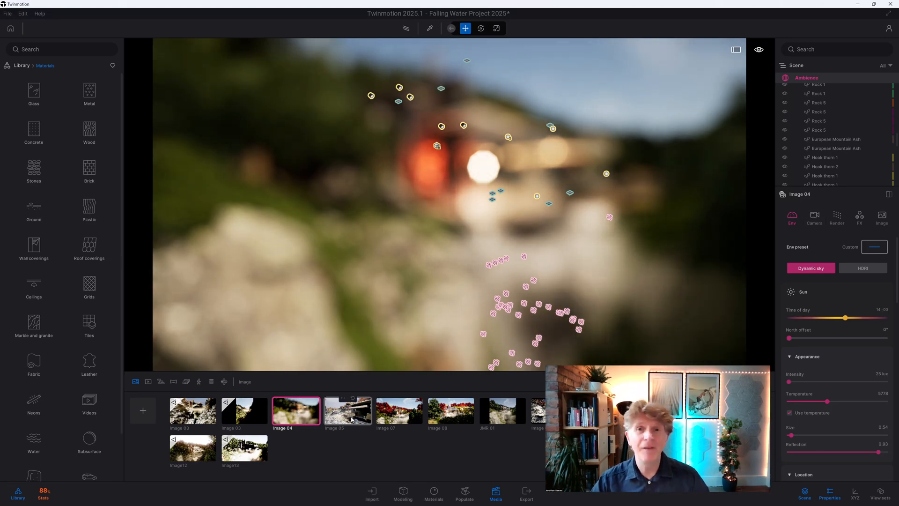
{"action": "left_click", "coordinate": [192, 410]}
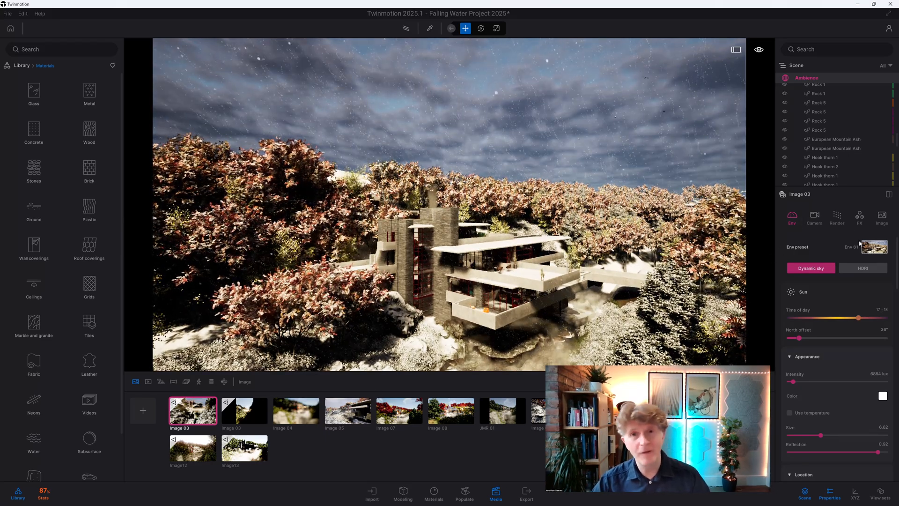
{"action": "left_click", "coordinate": [881, 217]}
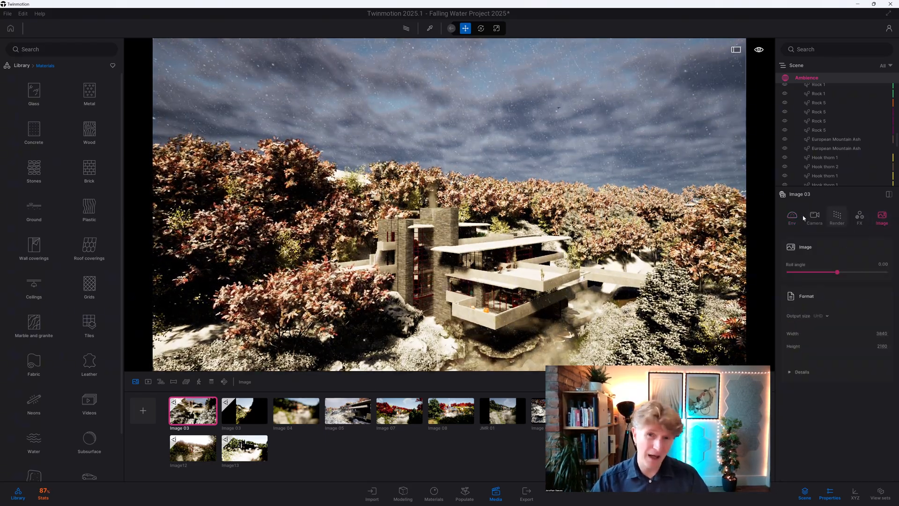
{"action": "left_click", "coordinate": [792, 217]}
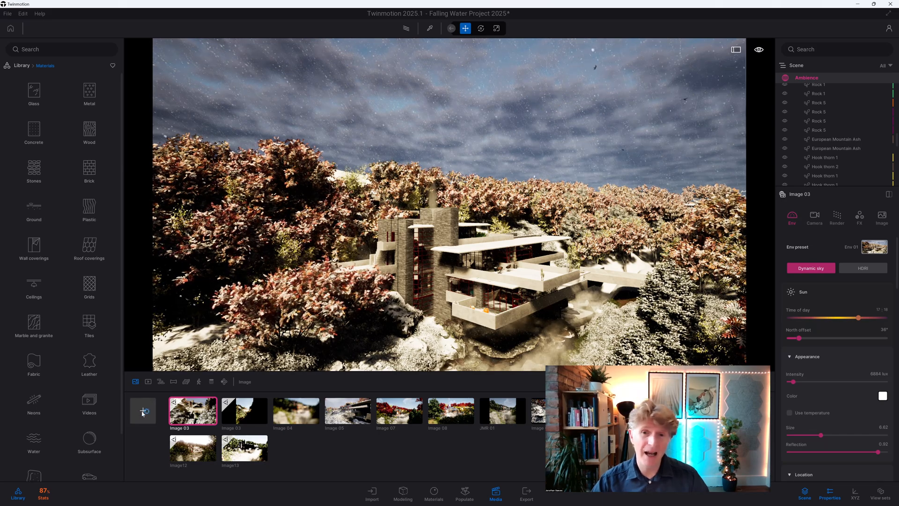
Create a new Image14 view and apply the Default environment preset
{"action": "left_click", "coordinate": [142, 411]}
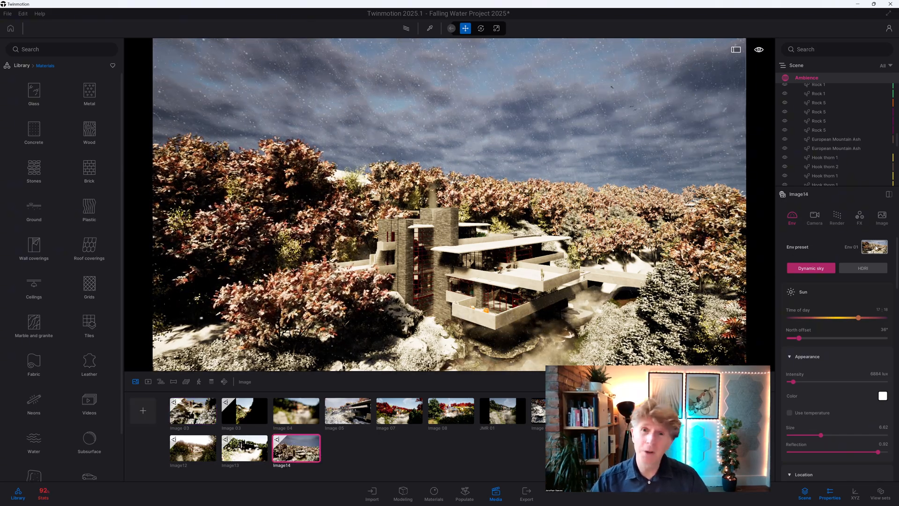
{"action": "left_click", "coordinate": [875, 246]}
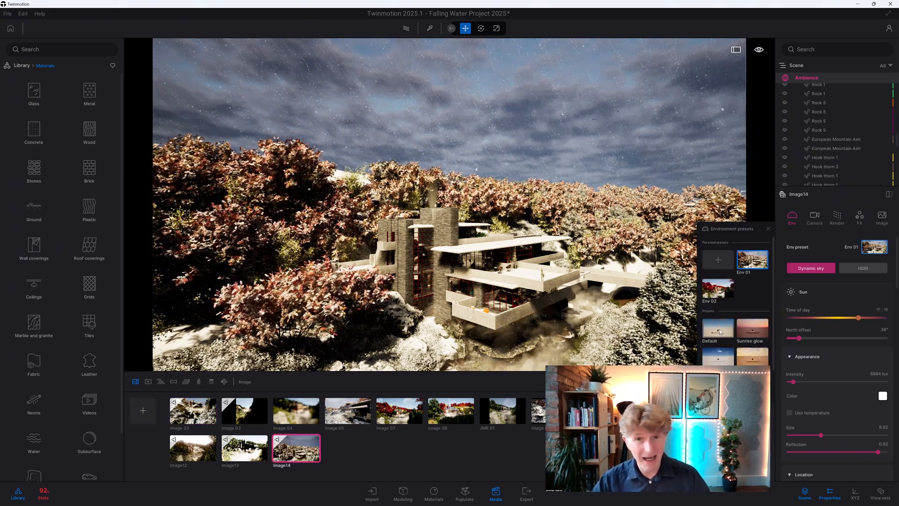
{"action": "left_click", "coordinate": [717, 328]}
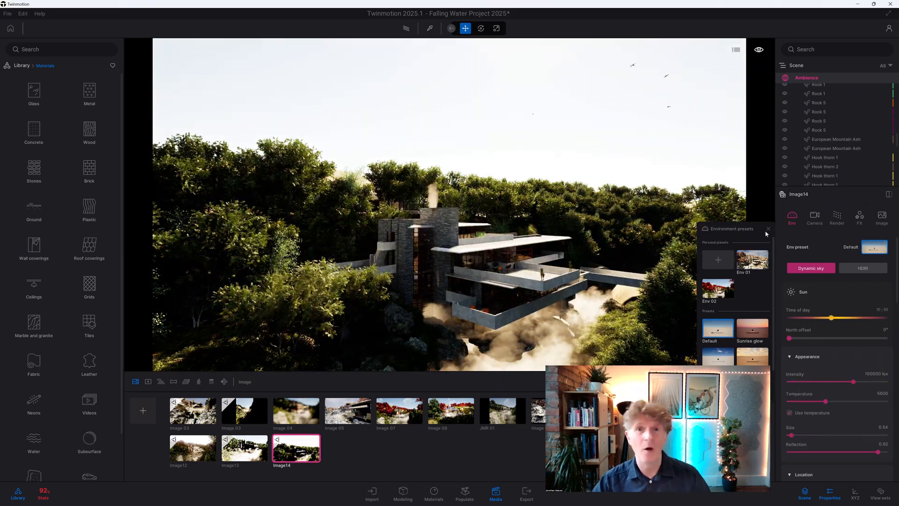
{"action": "left_click", "coordinate": [768, 229]}
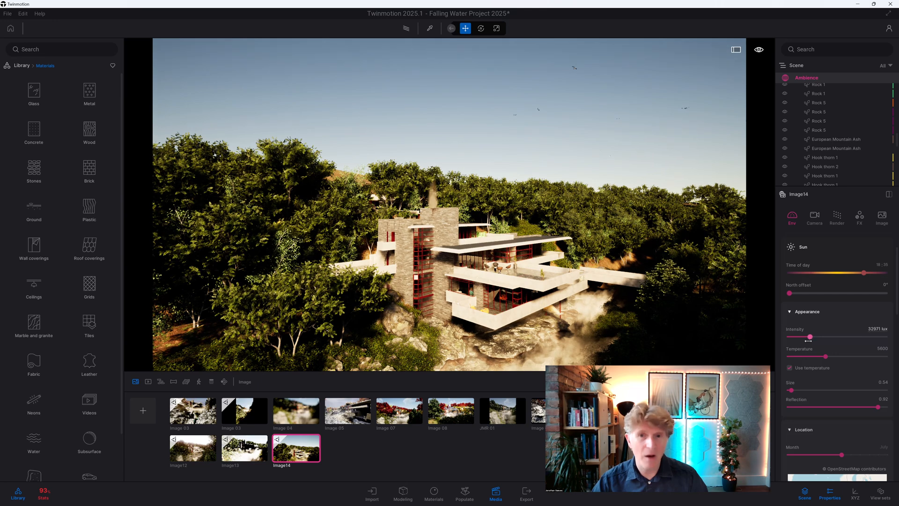
{"action": "scroll", "scroll_direction": "down", "scroll_amount": 3}
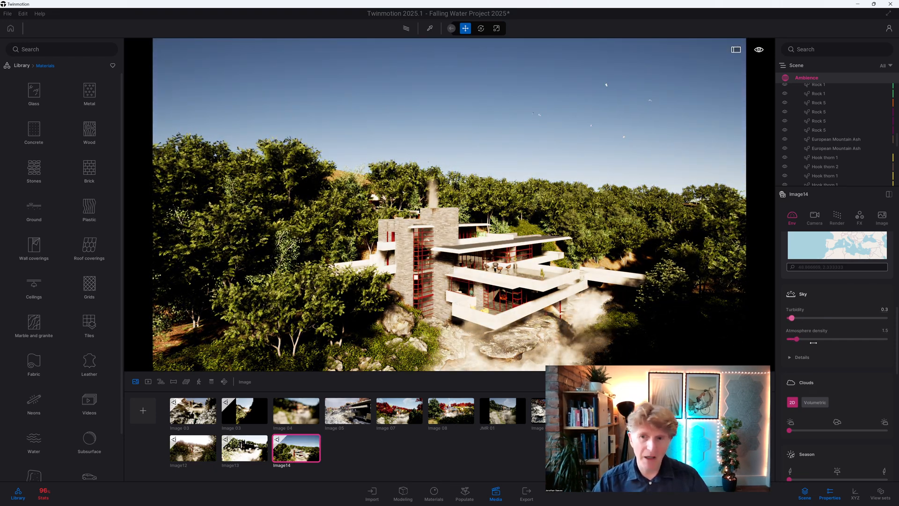
Switch Image14's clouds to Volumetric and scroll to the cloud Appearance settings
{"action": "left_click", "coordinate": [814, 357]}
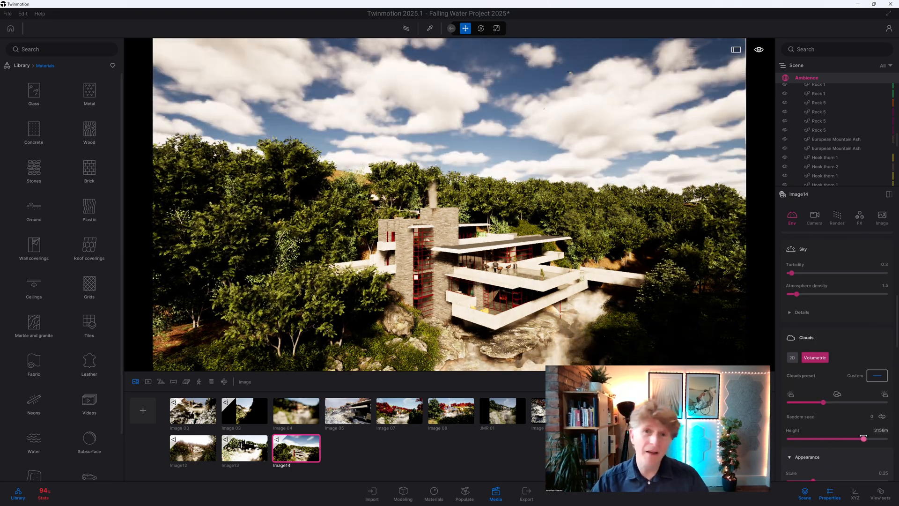
{"action": "scroll", "scroll_direction": "down", "scroll_amount": 3}
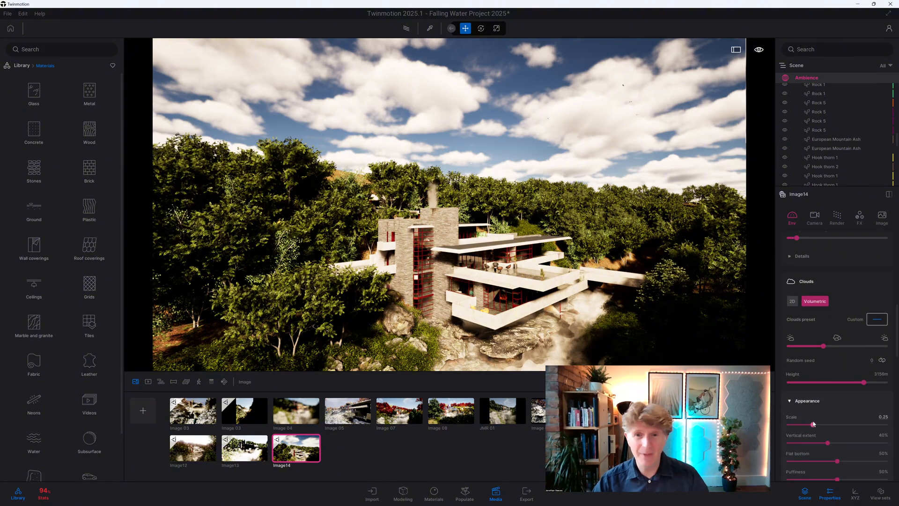